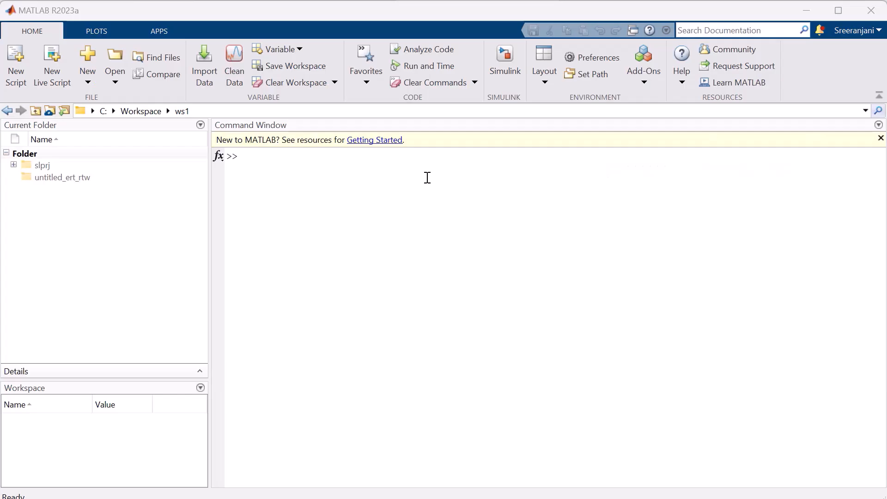
mouse_move(440, 167)
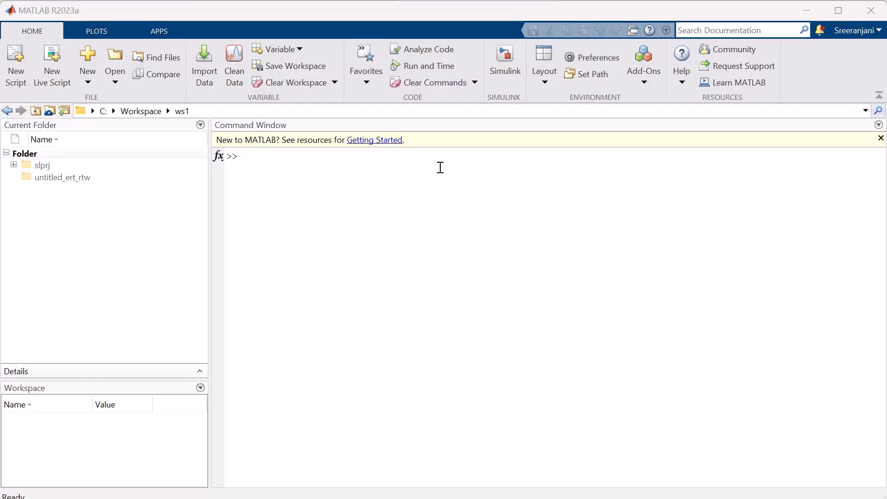
mouse_move(487, 108)
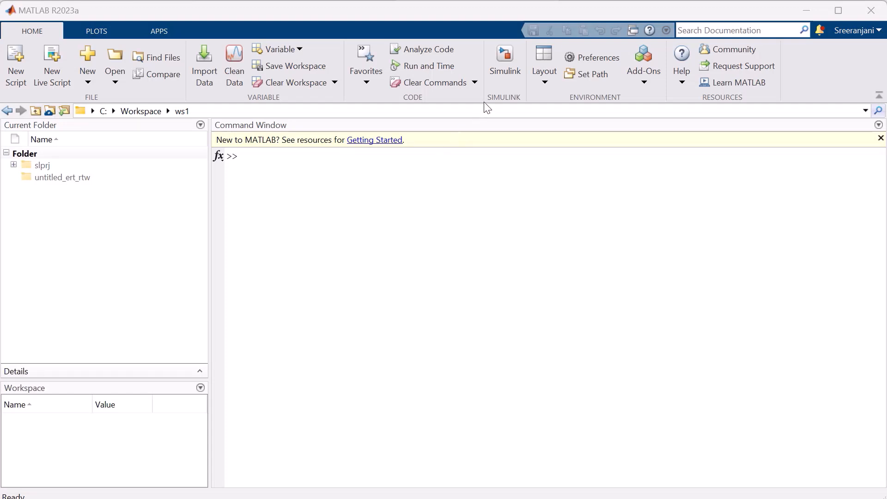
Step: Launch Simulink, create a blank model, and insert a C28x eCAN Transmit block via 'ecan' search
left_click(504, 63)
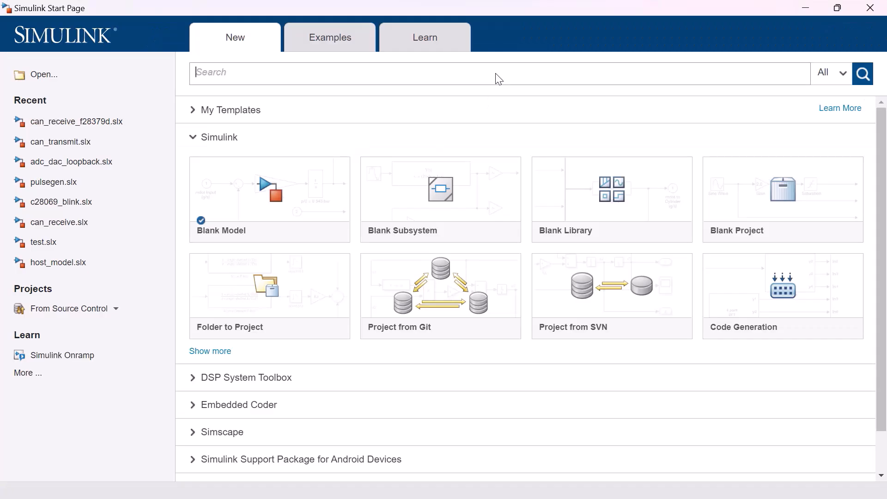
mouse_move(327, 194)
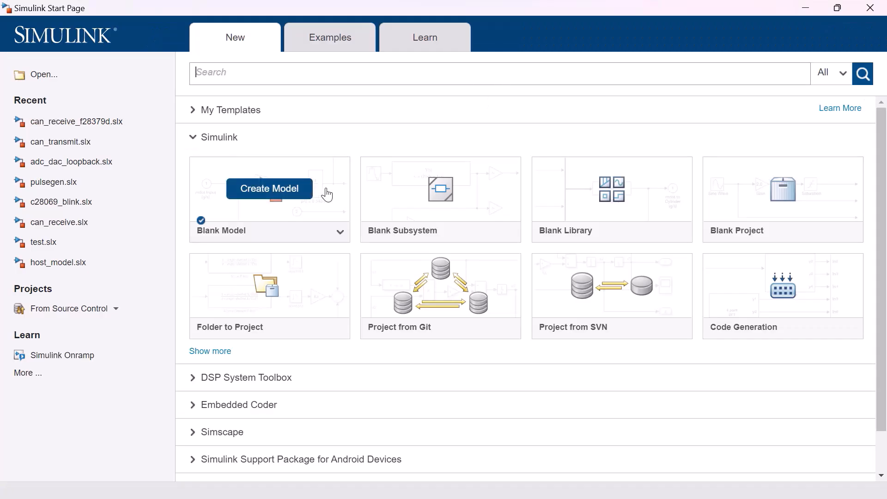
left_click(270, 188)
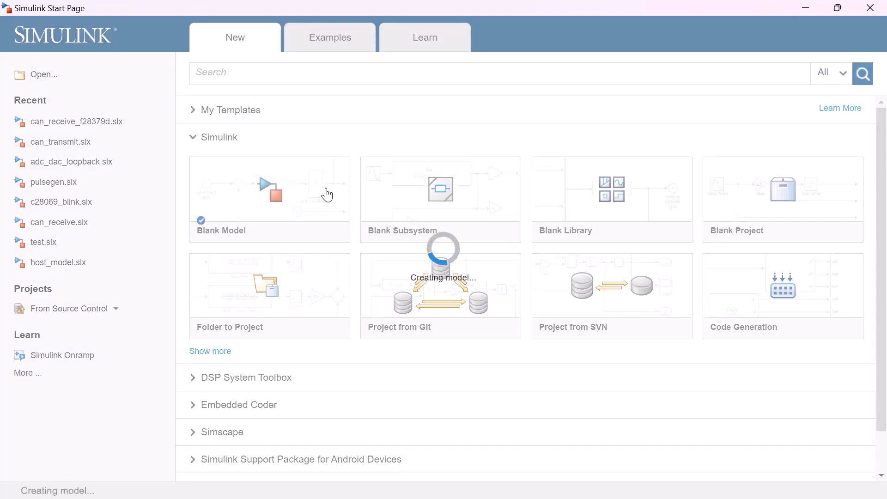
left_click(269, 189)
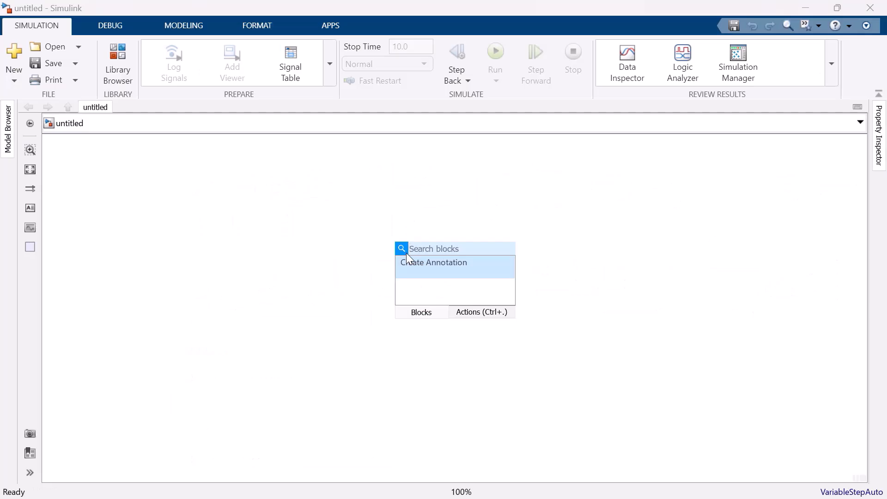
type("ed")
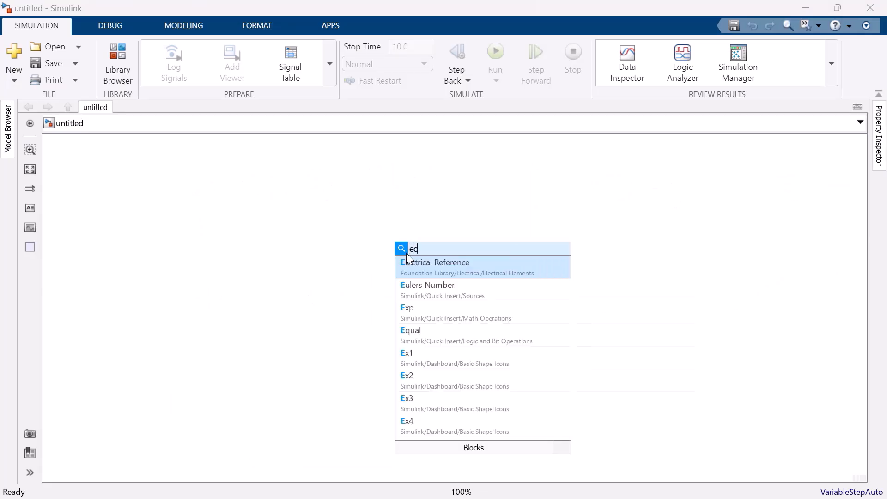
type("can")
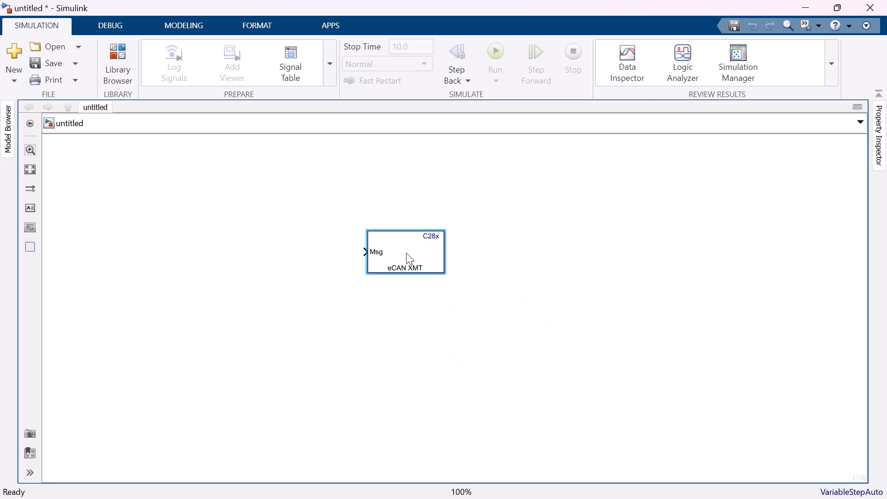
Step: Insert a Counter Limited block left of the transmitter, feeding its Msg input
left_click(405, 252)
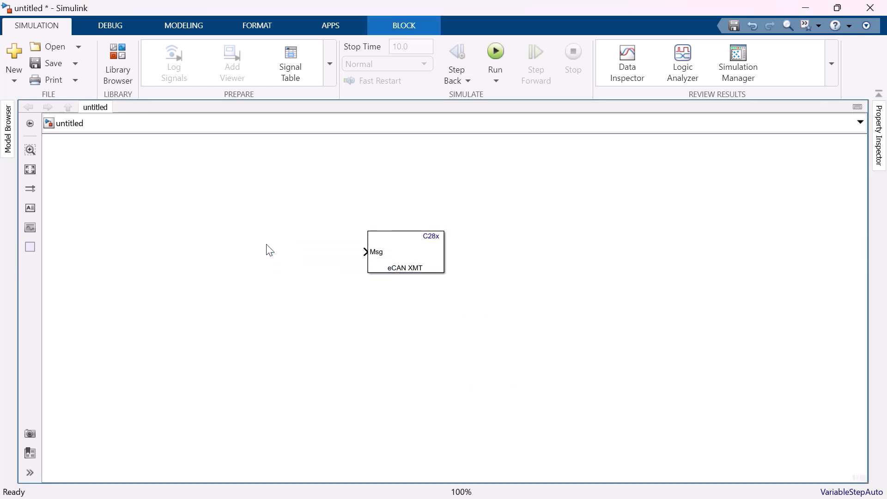
double_click(270, 250)
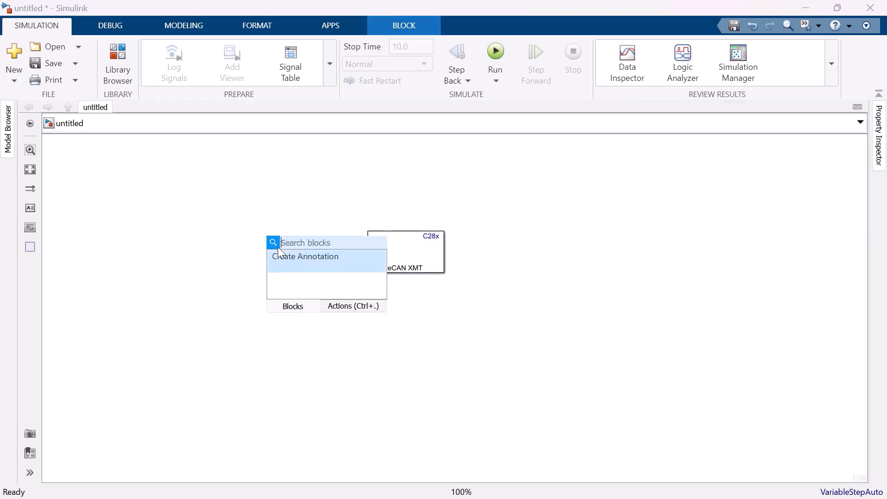
type("pu")
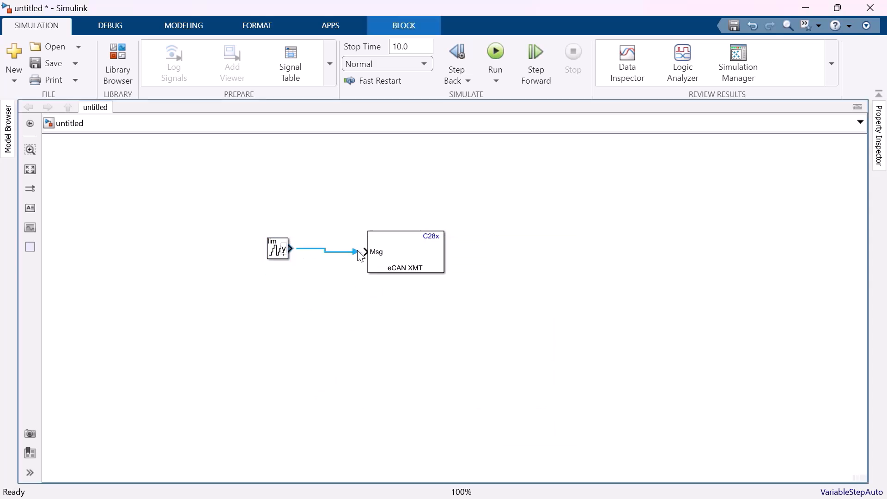
left_click(277, 249)
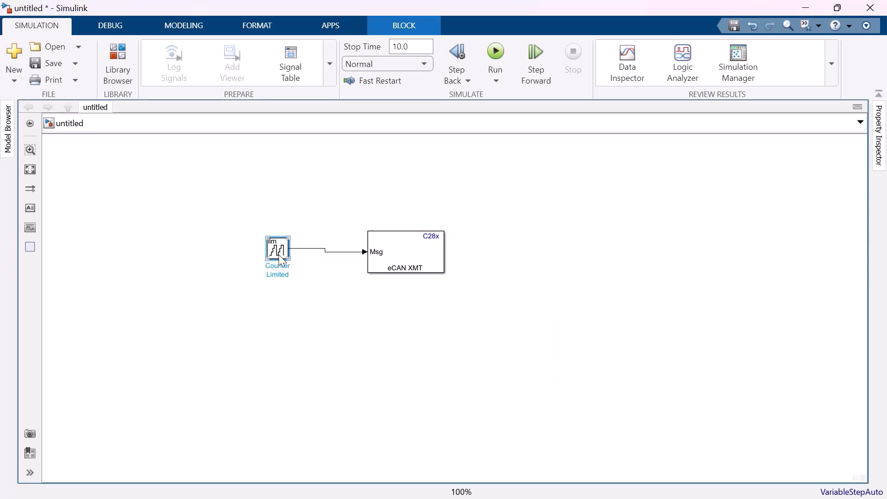
double_click(277, 250)
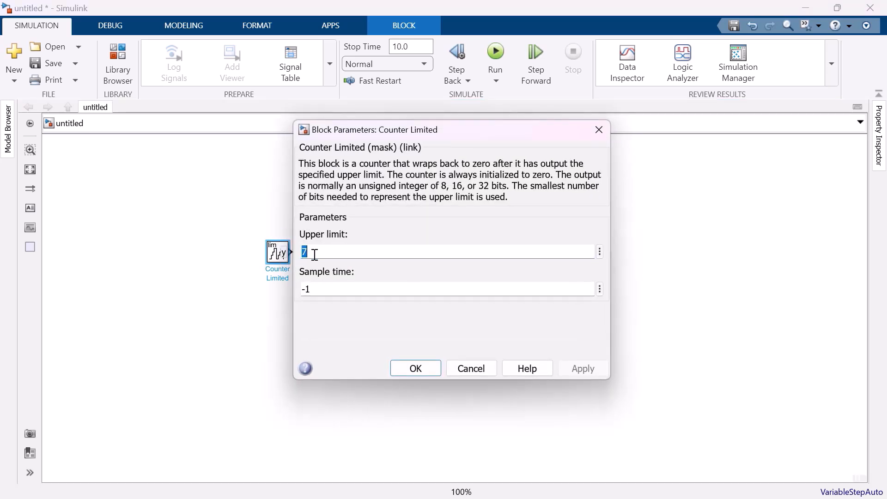
Step: Set the Counter Limited upper limit to 255 and sample time to 1
type("2")
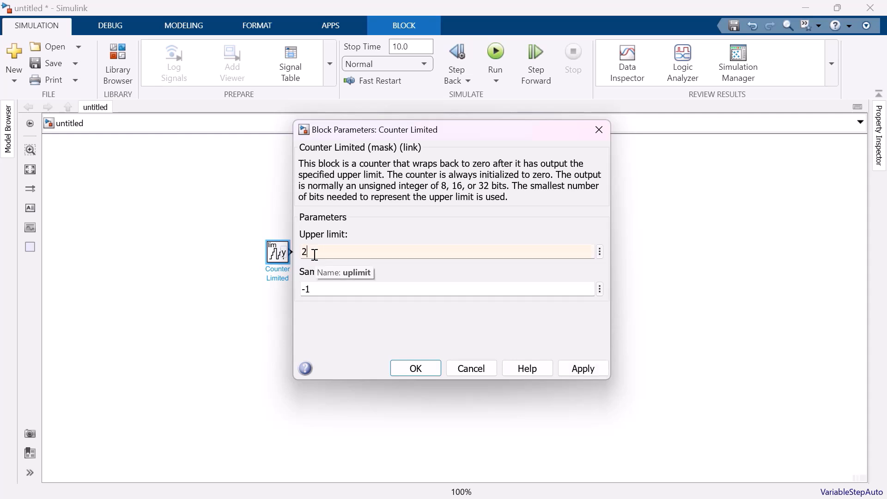
type("55")
left_click(447, 289)
type("1")
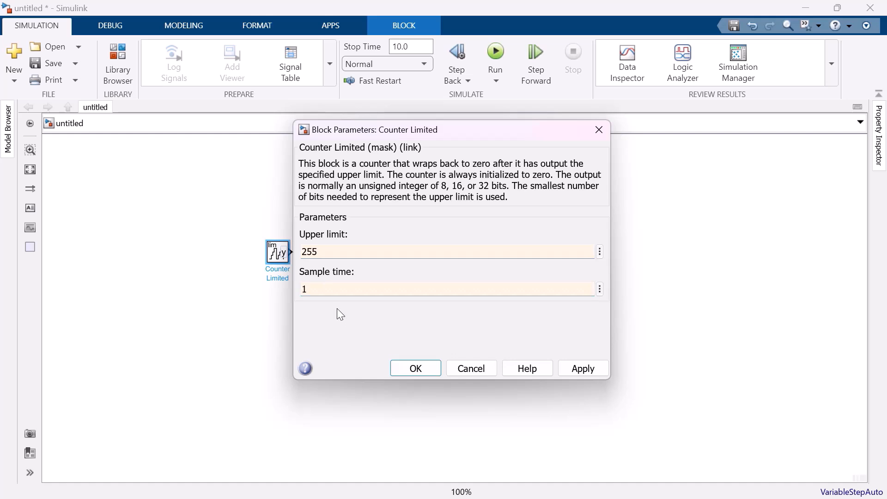
mouse_move(343, 265)
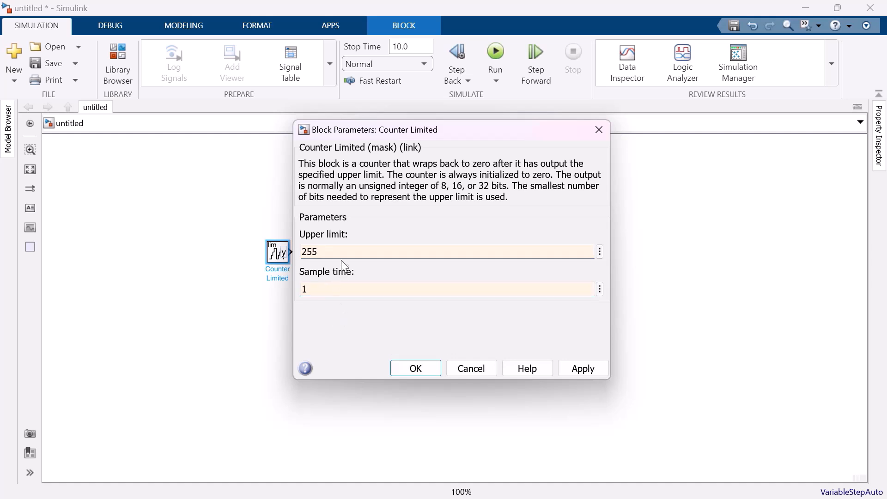
mouse_move(343, 256)
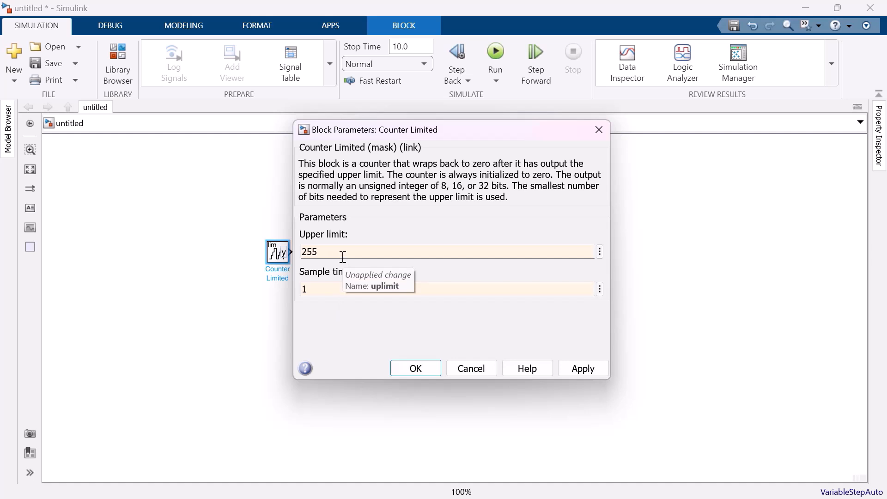
mouse_move(330, 314)
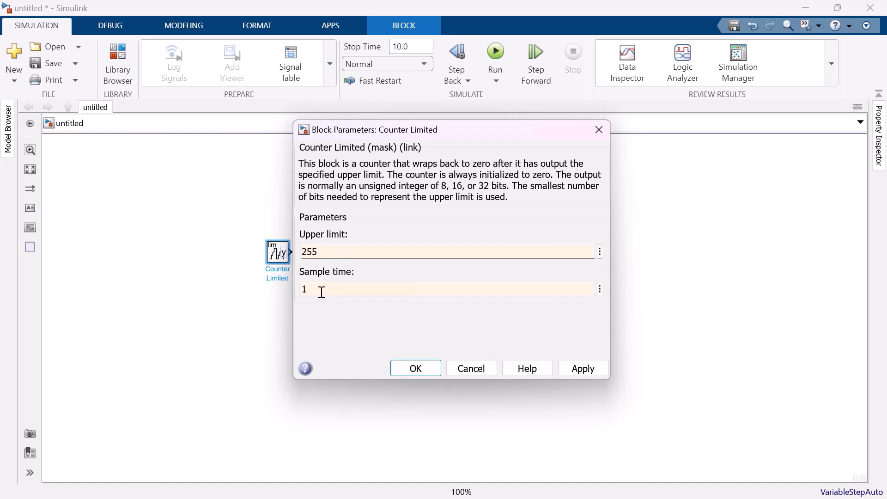
mouse_move(322, 289)
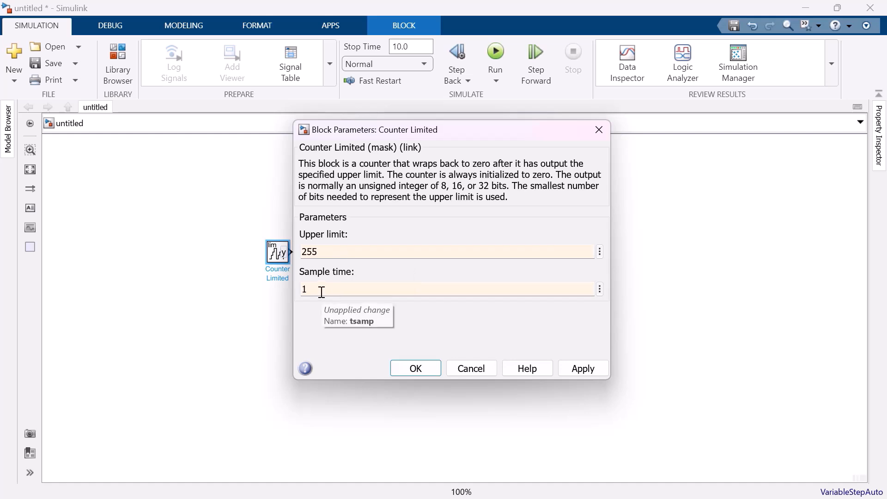
left_click(416, 368)
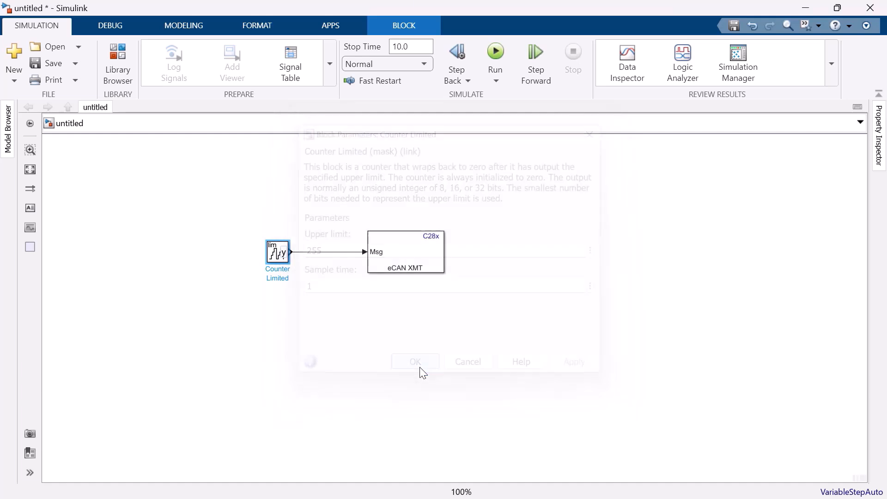
left_click(415, 361)
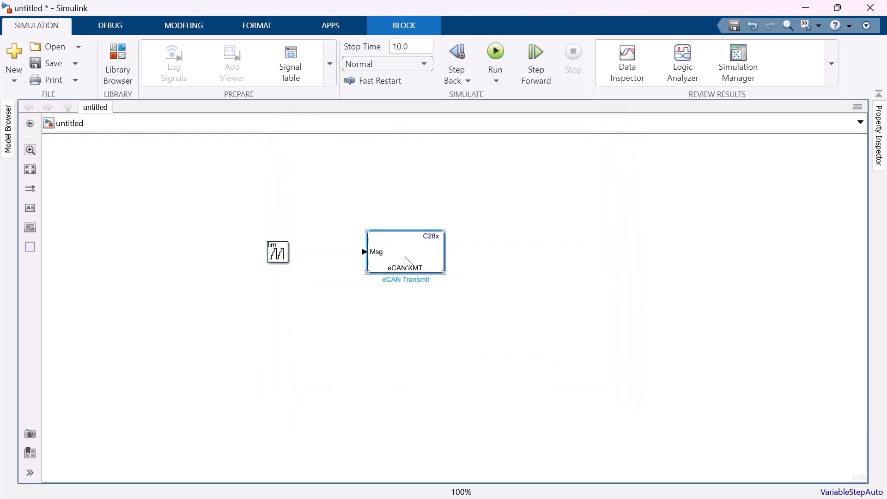
Step: Configure eCAN Transmit with module eCAN_B and message identifier 123
double_click(406, 252)
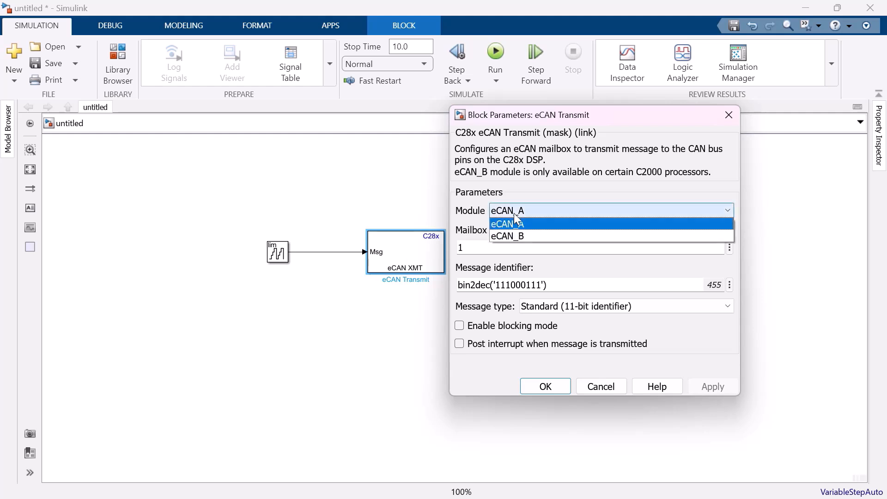
mouse_move(519, 237)
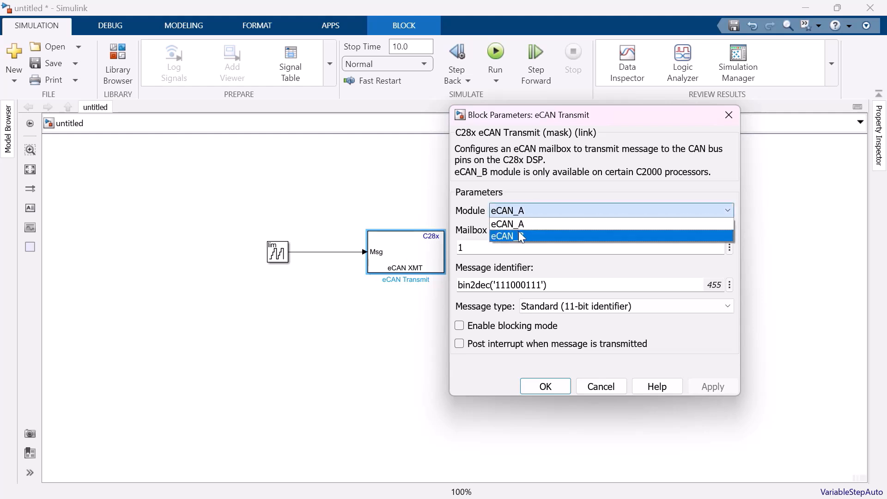
left_click(507, 236)
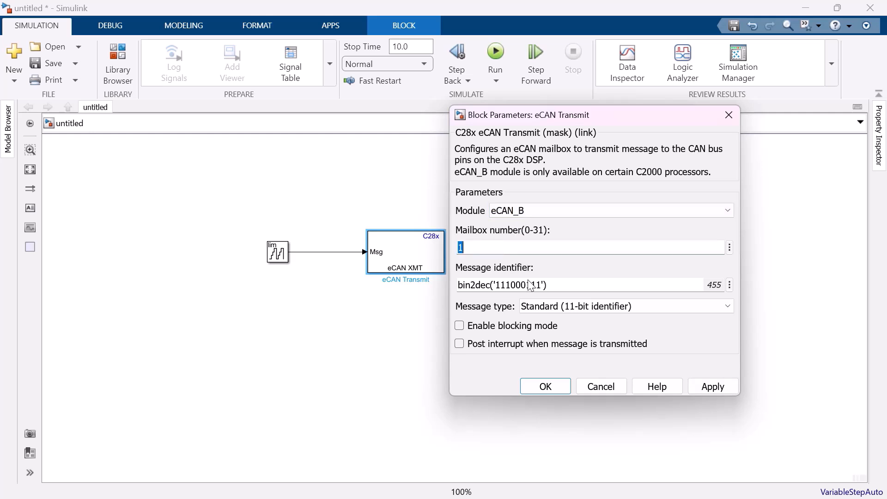
triple_click(502, 284)
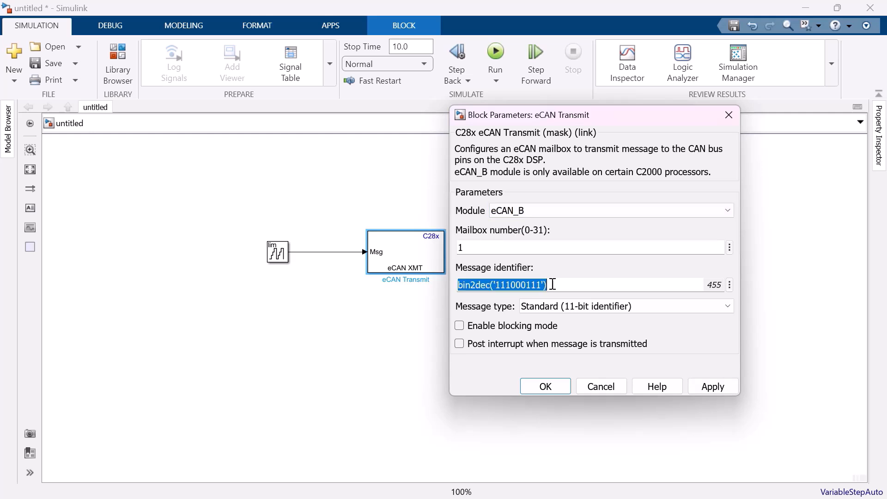
type("123")
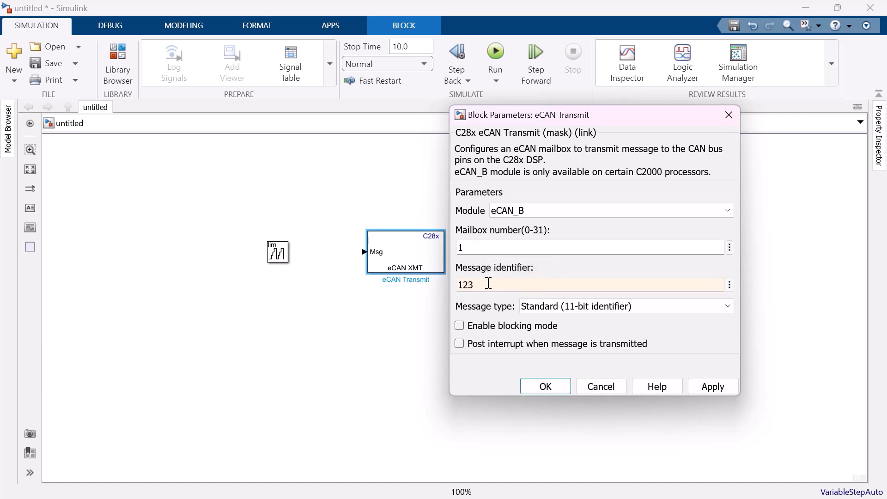
mouse_move(488, 283)
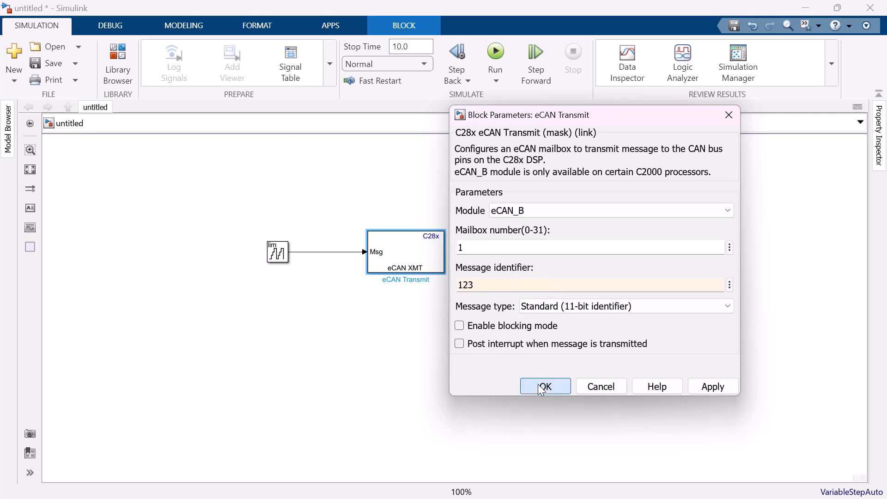
left_click(545, 386)
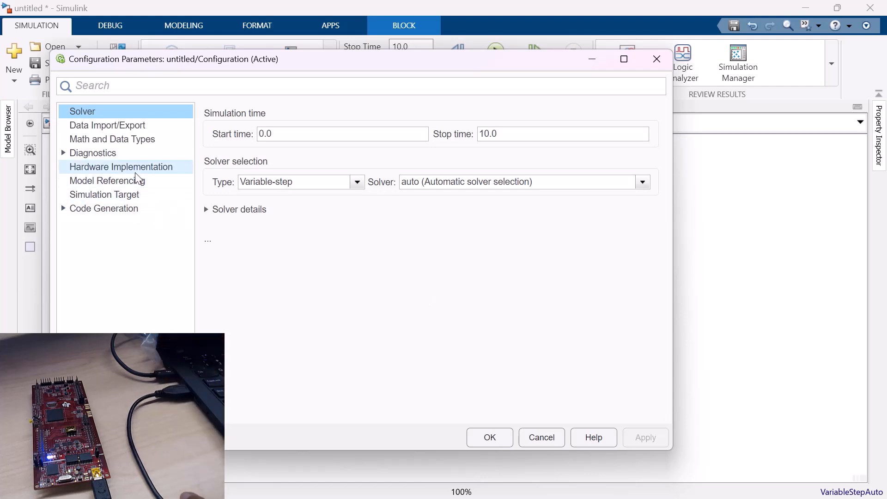
Step: Under Hardware Implementation, choose TI Delfino F2837xD as the hardware board
left_click(120, 167)
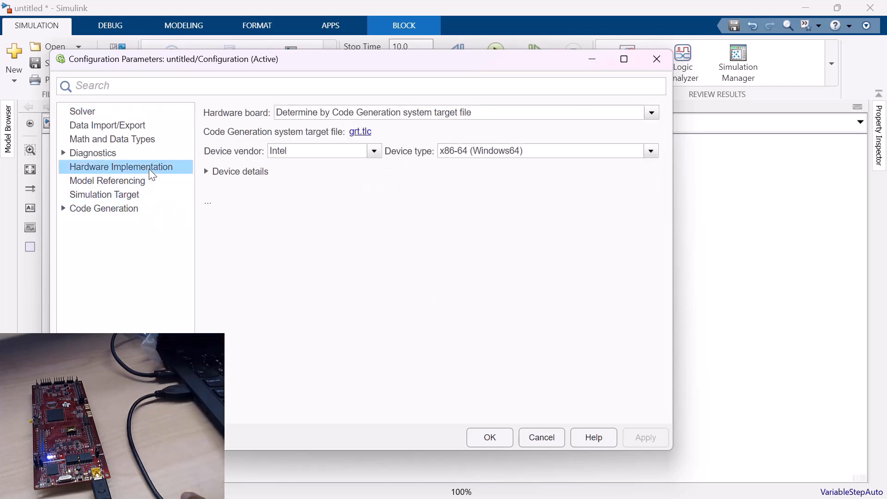
mouse_move(391, 142)
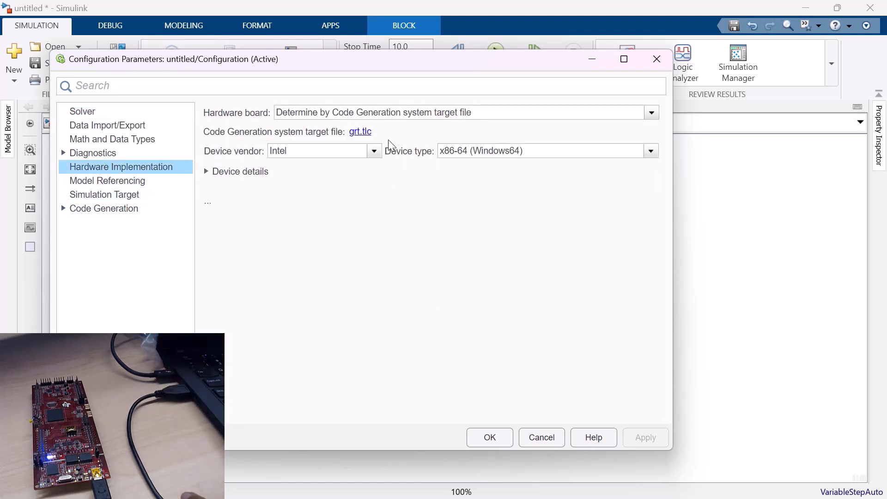
left_click(651, 112)
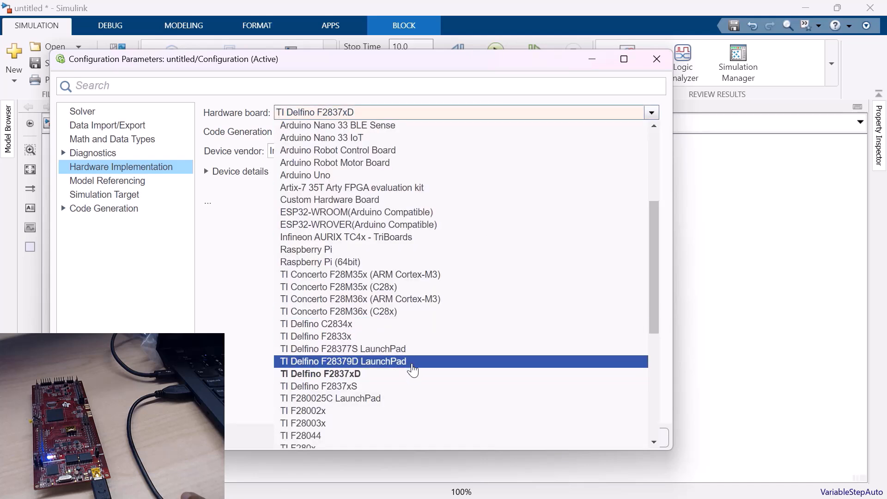
left_click(342, 361)
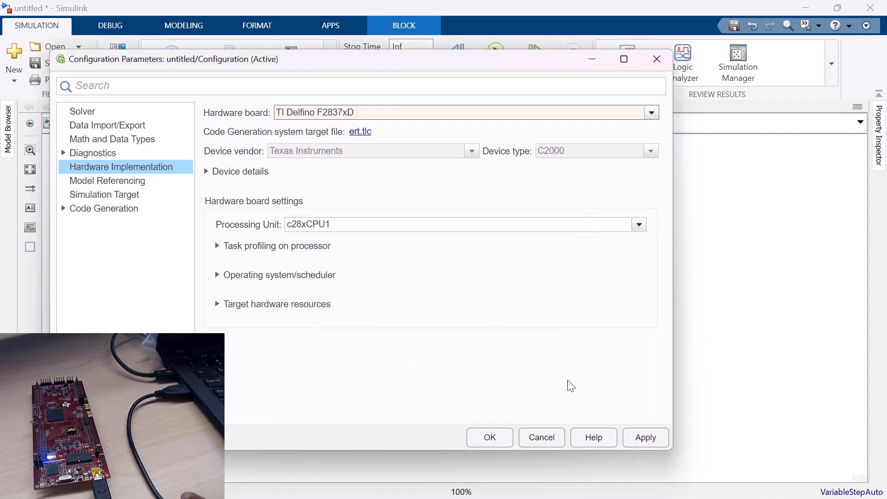
mouse_move(277, 311)
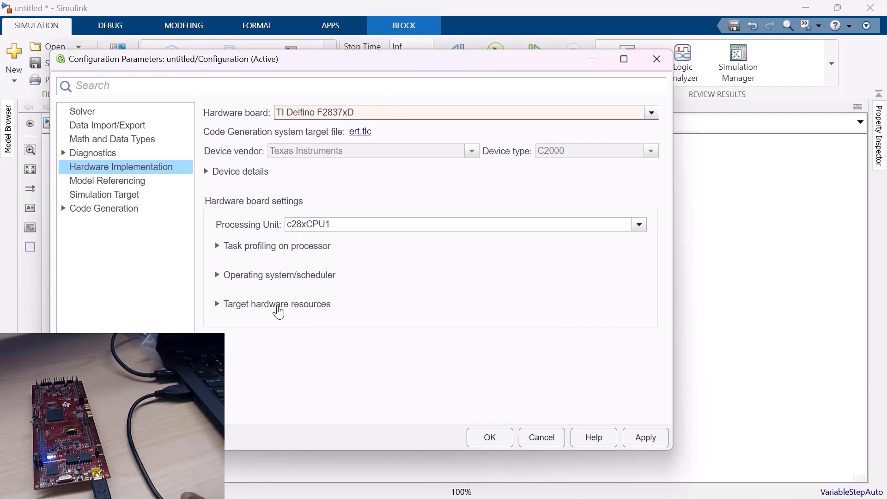
Step: Review External mode in Target hardware resources: XCP on Serial, SCI_A, COM26
left_click(218, 305)
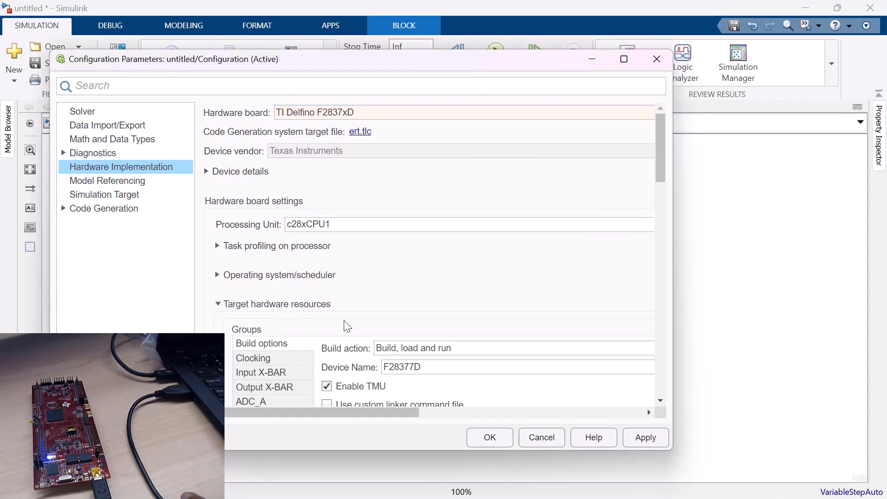
scroll("down", 3)
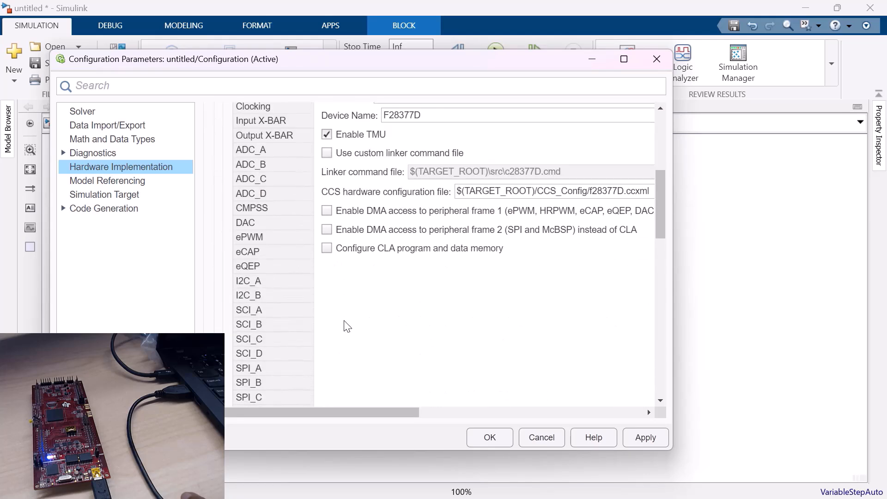
scroll("down", 3)
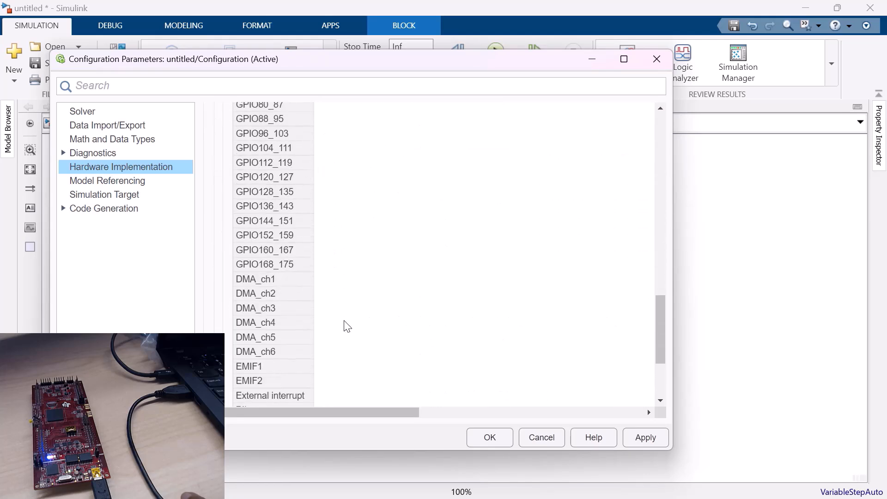
scroll("down", 3)
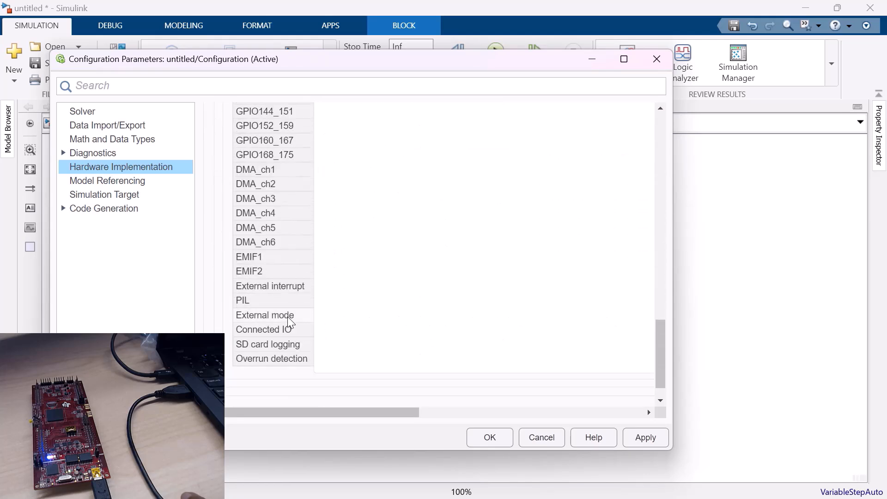
scroll("up", 3)
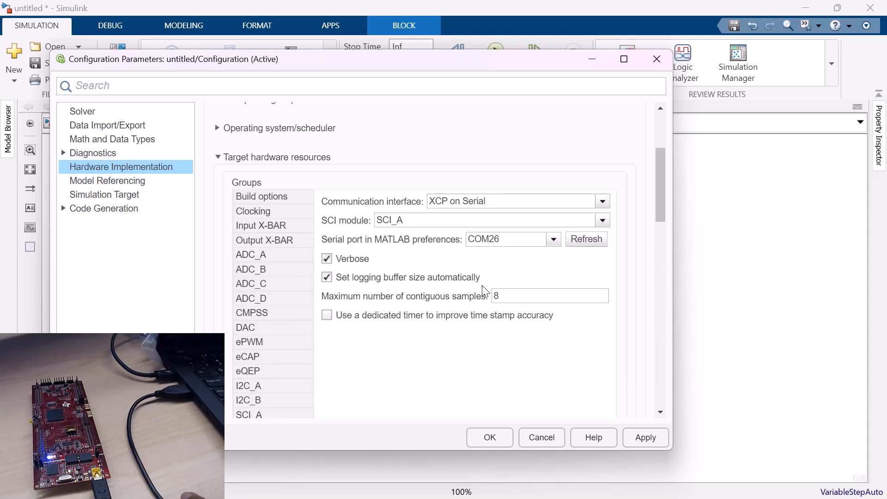
mouse_move(511, 259)
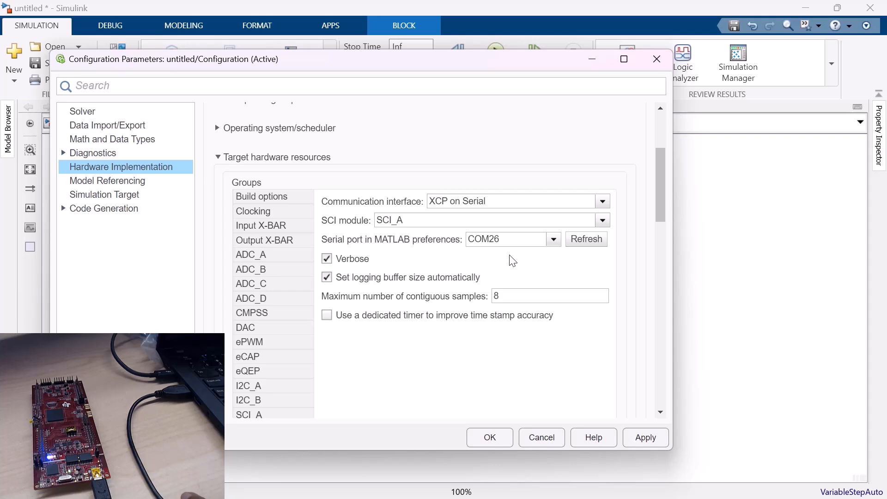
mouse_move(491, 264)
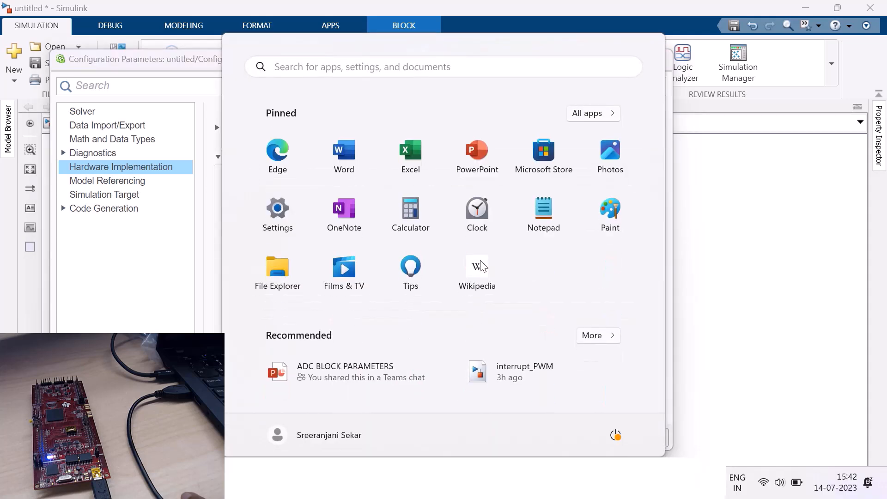
Step: Open Device Manager and expand Ports to find the XDS100 USB Serial Port on COM26
type("device Manager")
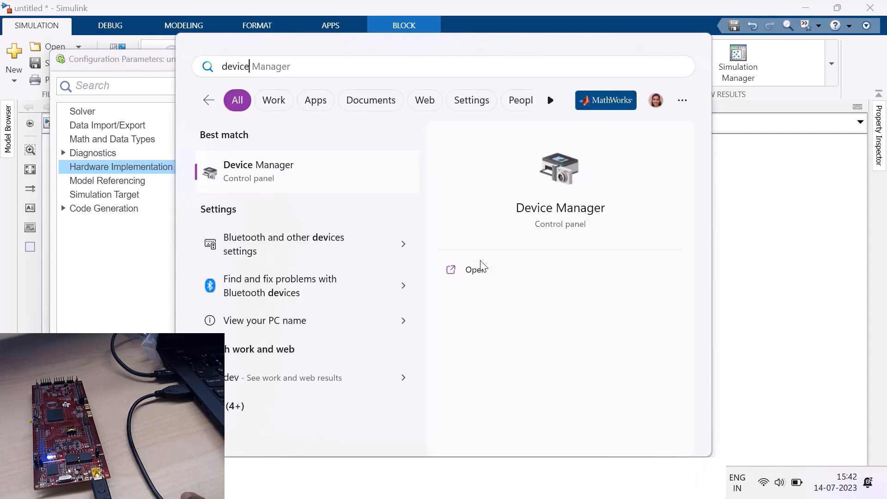
left_click(477, 269)
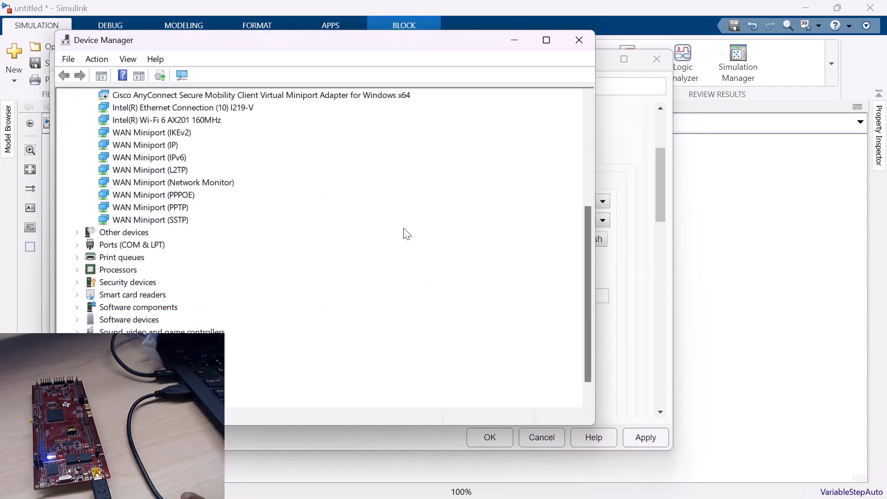
mouse_move(135, 259)
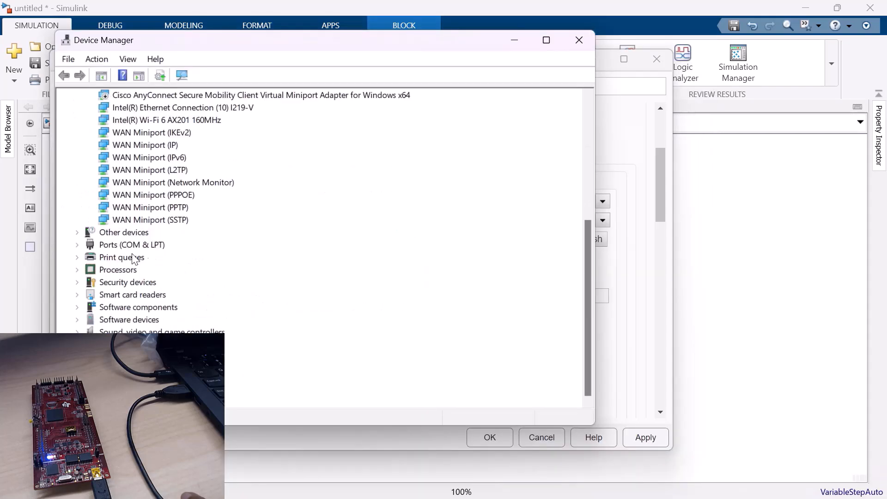
left_click(77, 245)
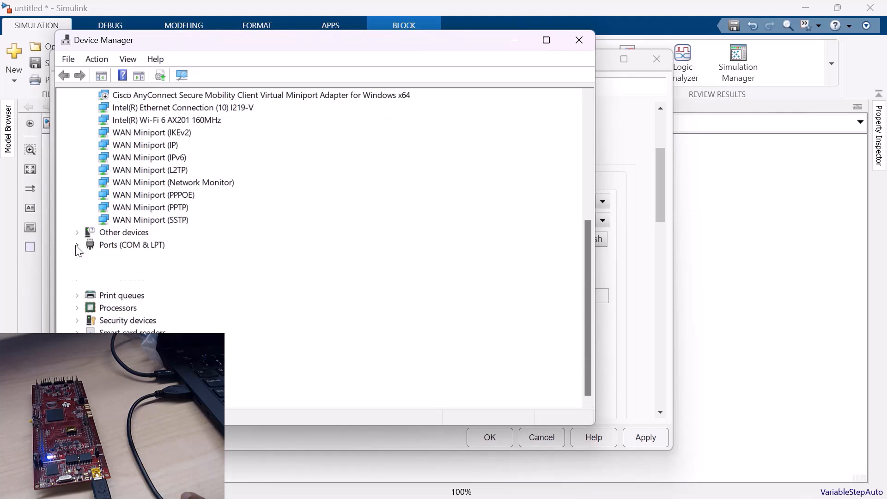
left_click(76, 245)
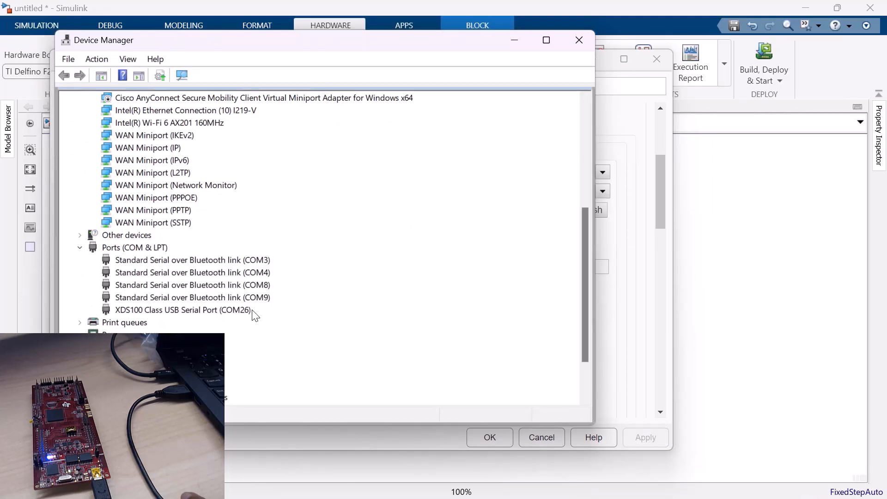
mouse_move(280, 318)
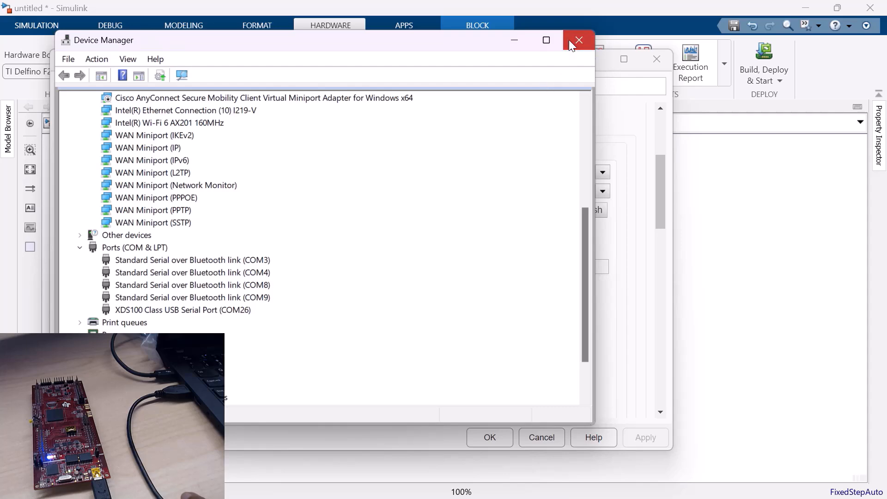
Step: Close Device Manager and accept the Configuration Parameters with OK
left_click(578, 40)
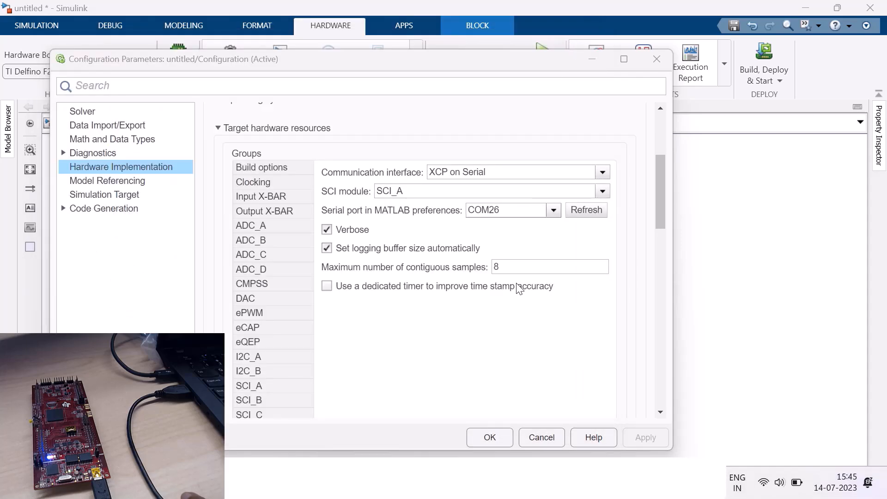
mouse_move(479, 406)
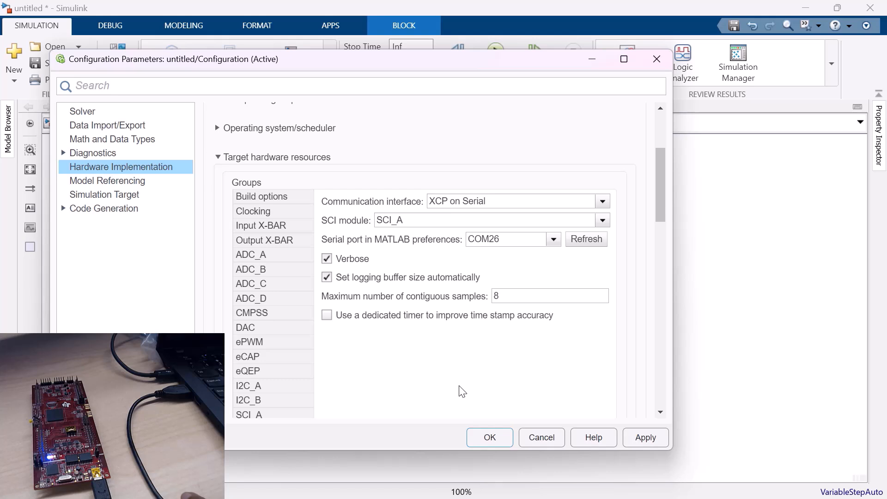
mouse_move(457, 361)
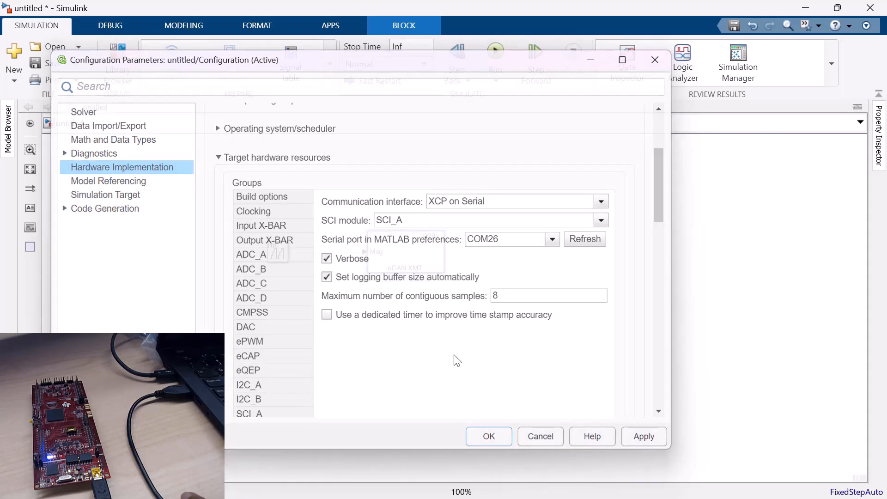
left_click(488, 436)
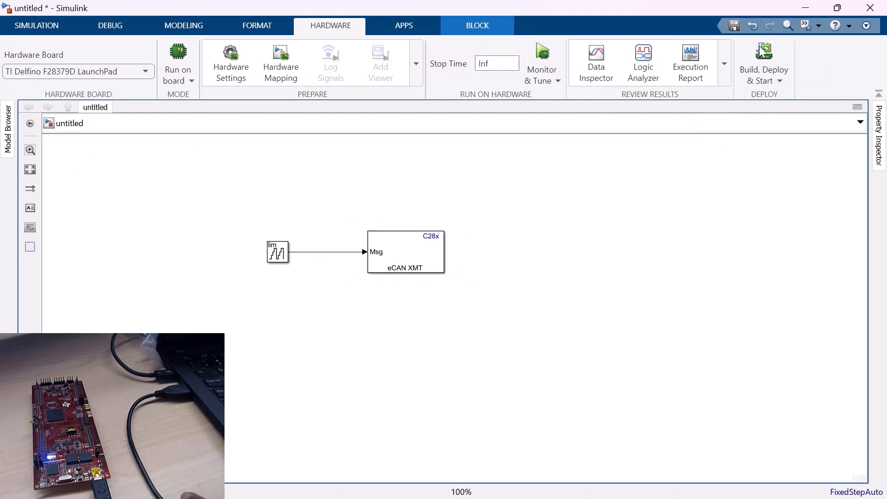
Step: Build, deploy and start the model on the board, then save it as can_transmit
left_click(763, 63)
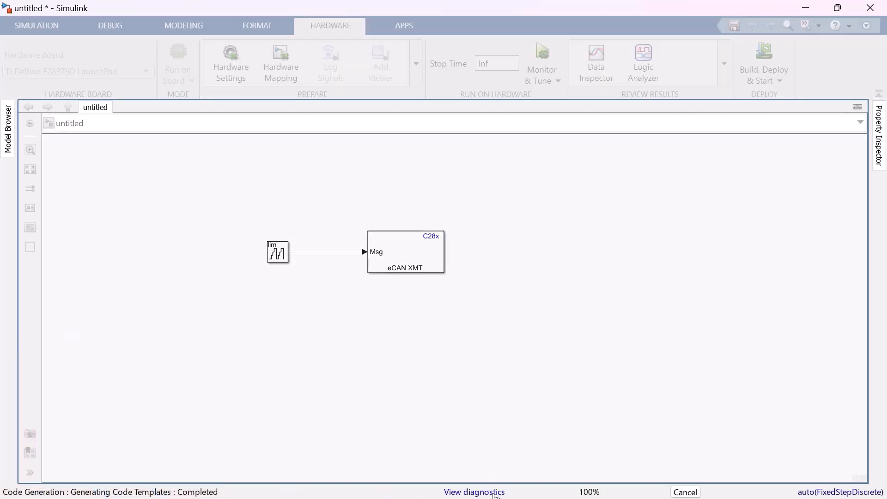
left_click(474, 492)
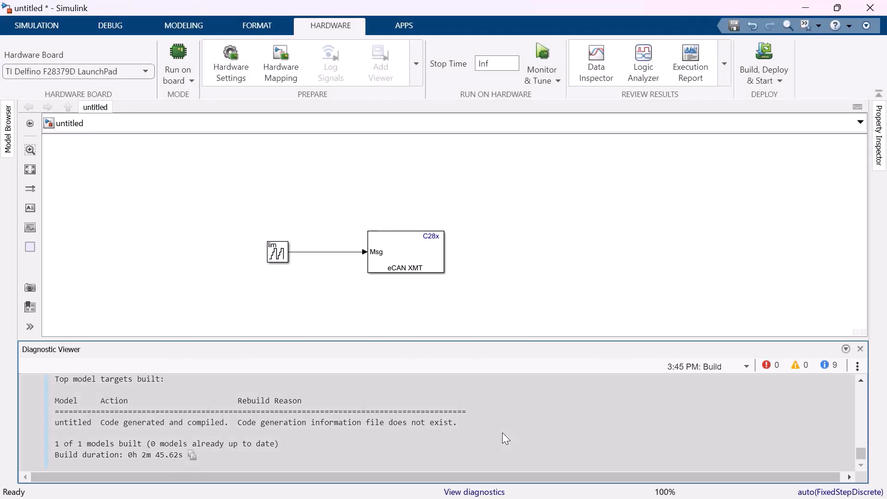
left_click(35, 25)
type("ca")
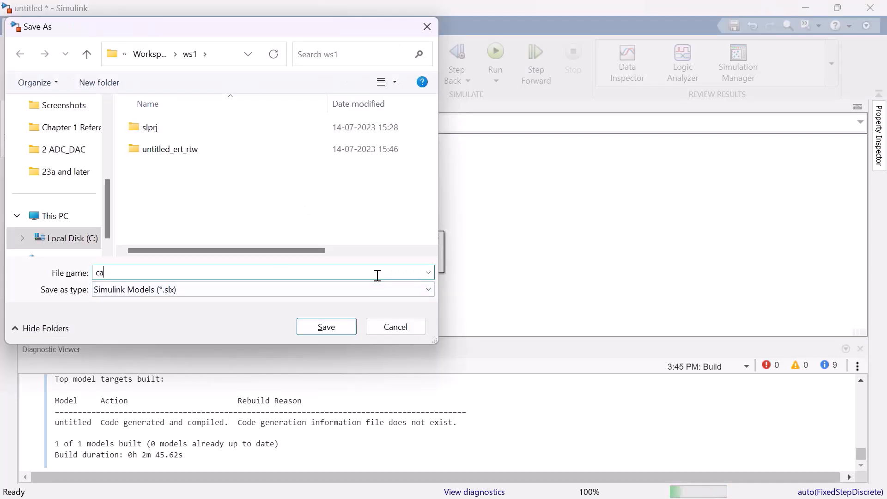
type("n_tra")
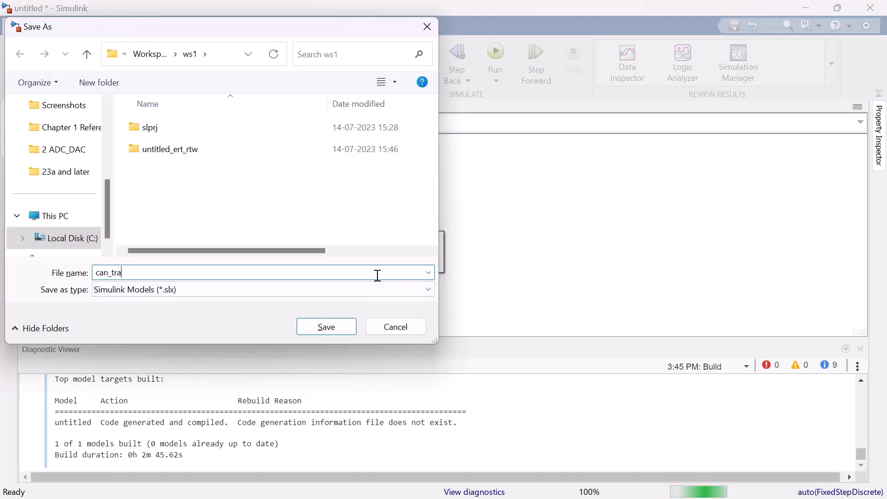
type("nsmit")
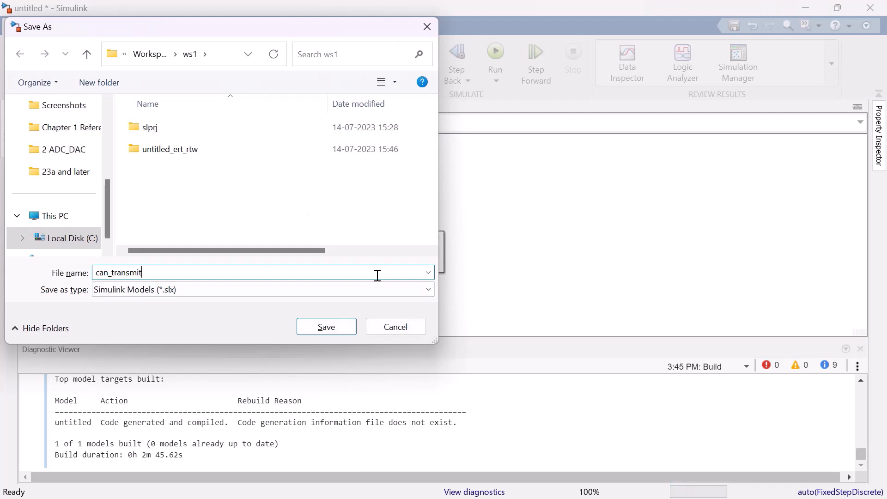
left_click(325, 327)
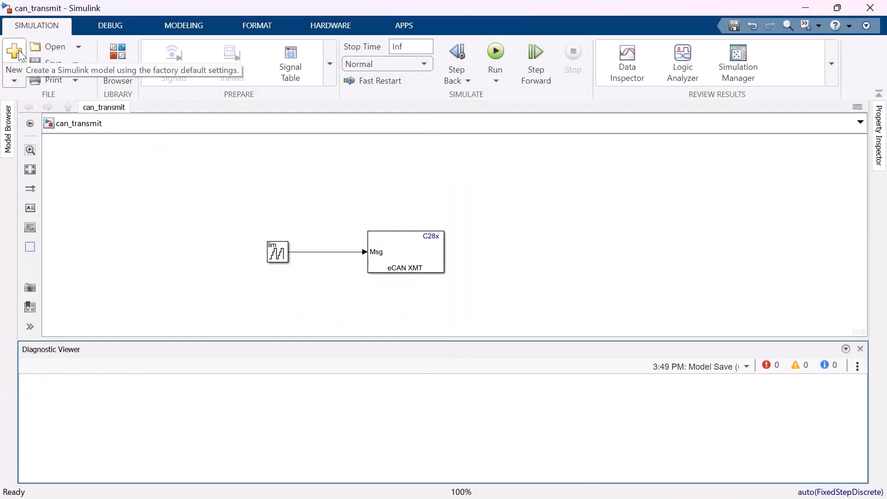
Step: In a new model, add C2000 eCAN Receive and Scope blocks, wiring Msg to the Scope
left_click(13, 51)
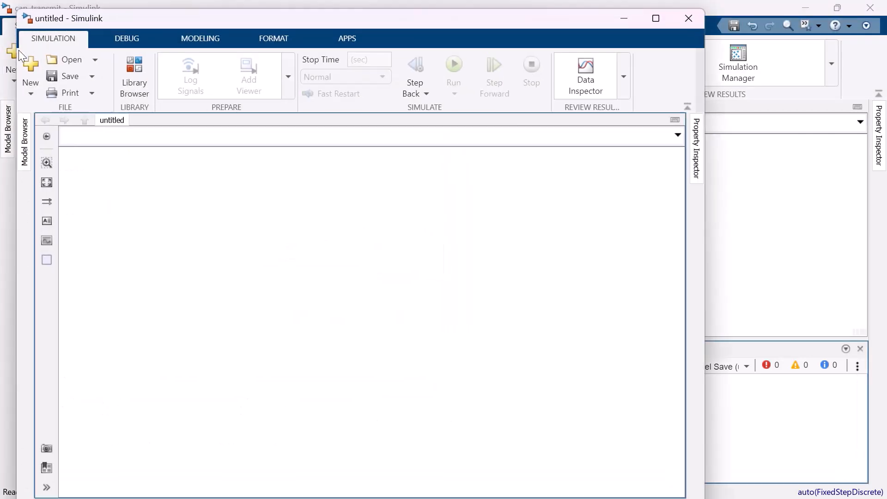
left_click(656, 18)
type("ecan re")
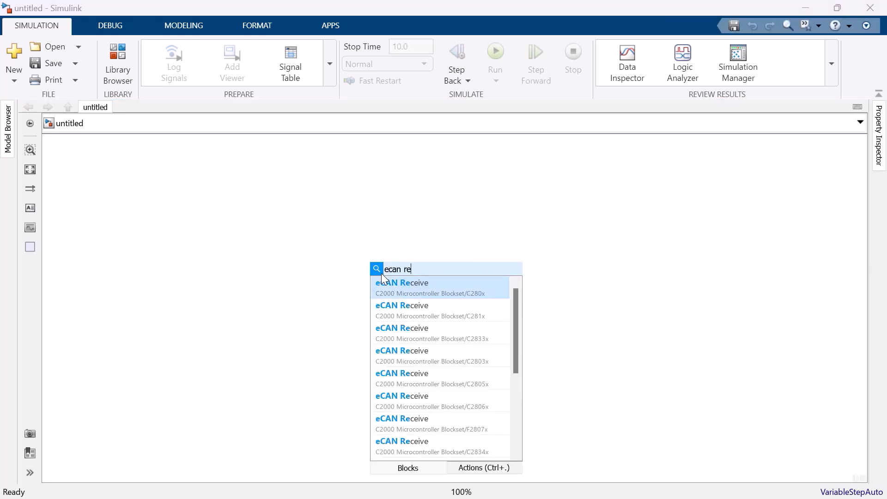
mouse_move(439, 423)
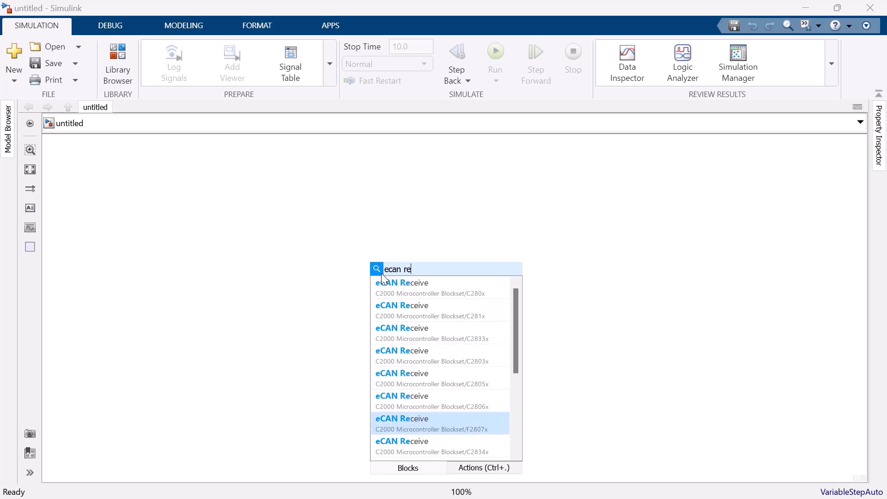
scroll("down", 3)
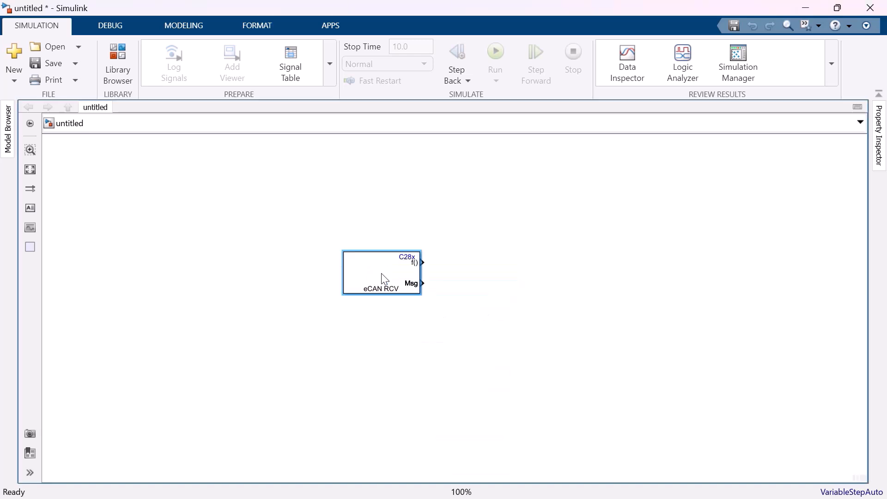
double_click(530, 317)
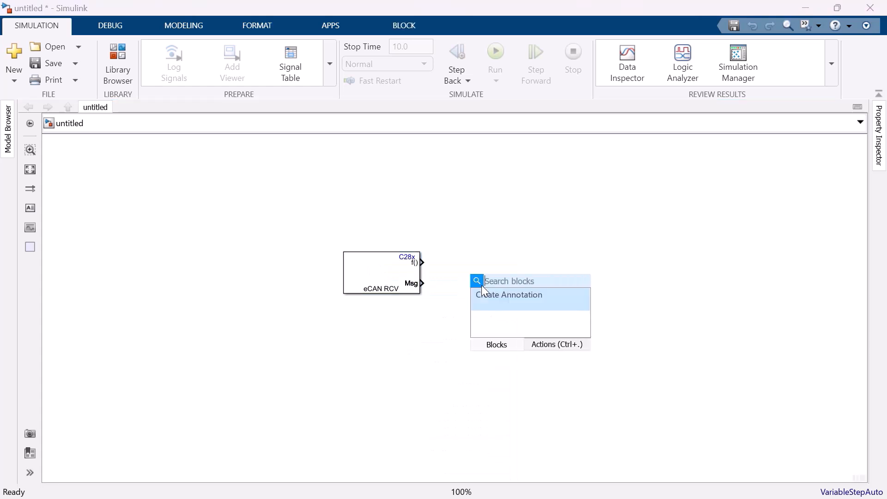
type("scope")
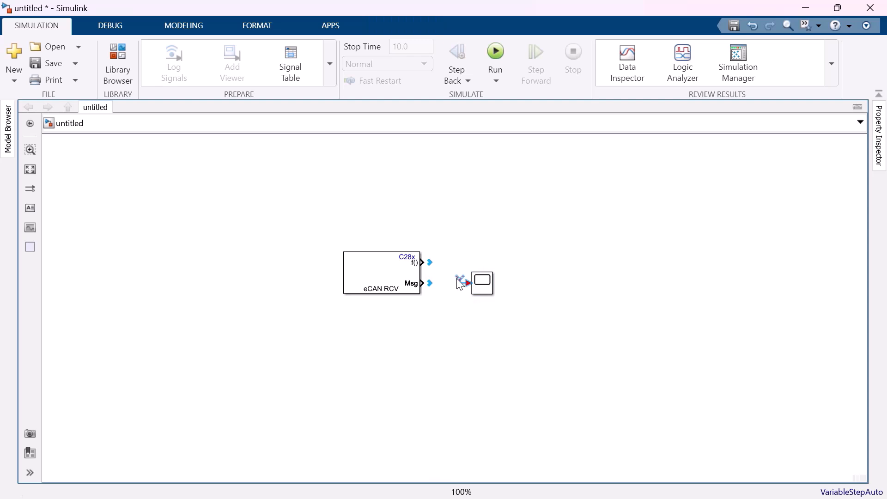
left_click(481, 283)
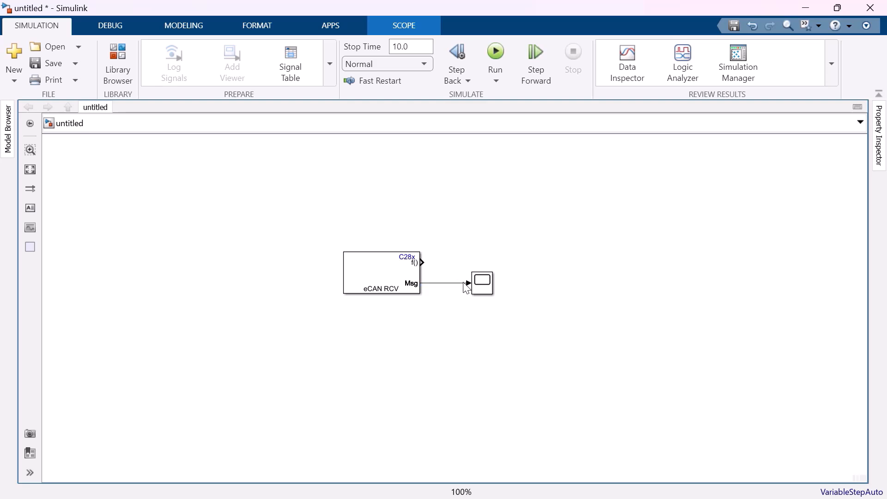
Step: Configure the eCAN Receive block with module eCAN_B, mailbox 1 and message identifier 123
double_click(381, 273)
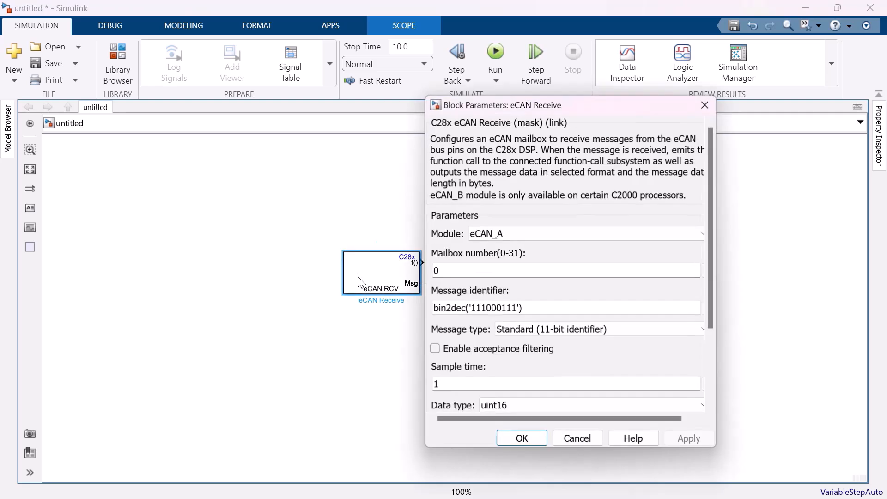
mouse_move(464, 268)
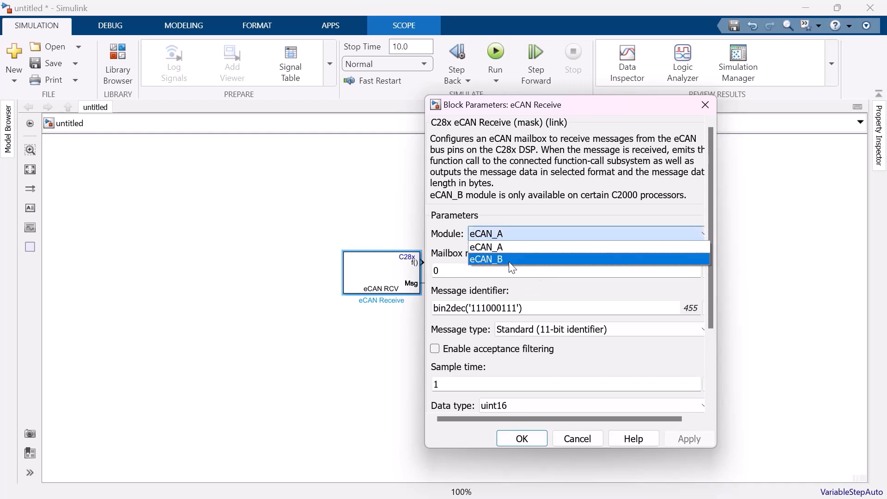
left_click(486, 259)
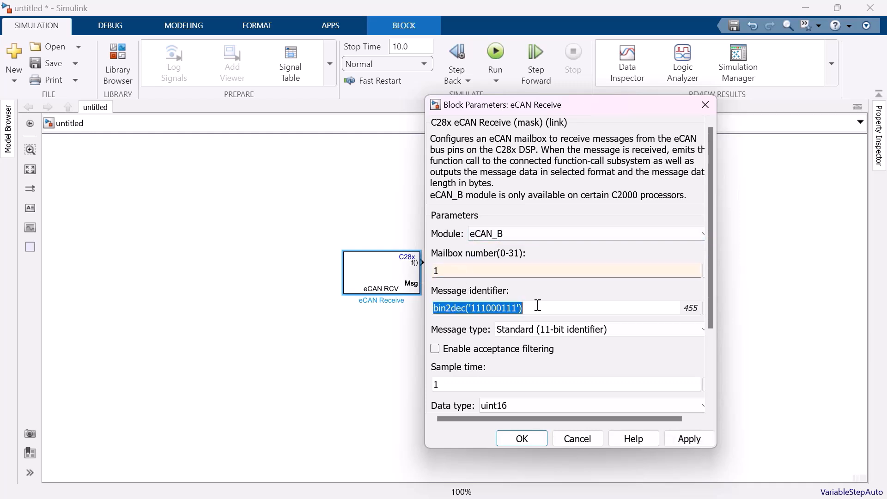
type("123")
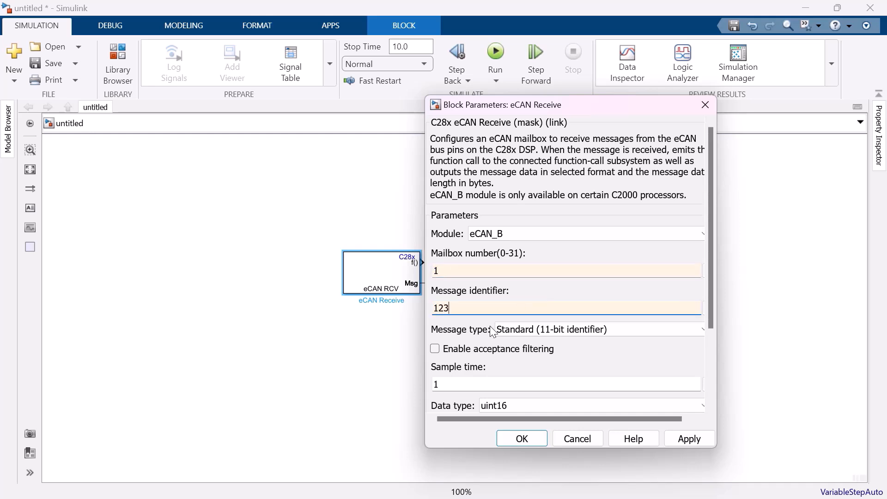
scroll("down", 3)
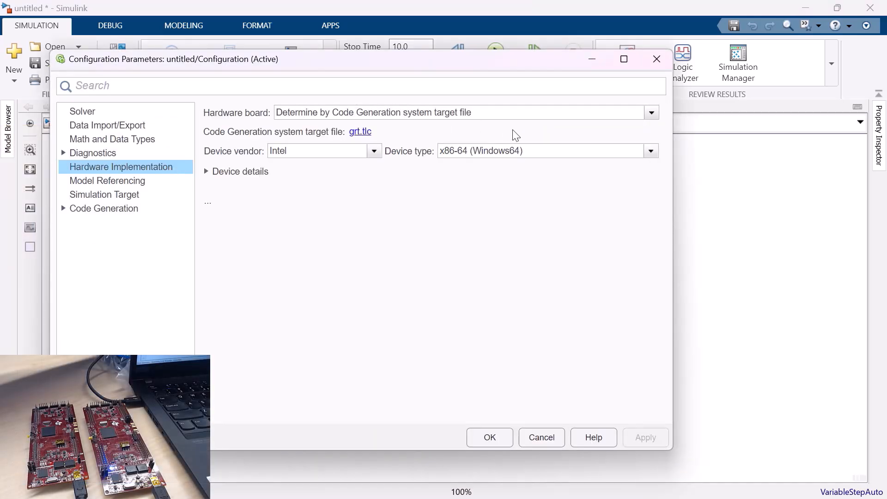
Step: Target the TI Delfino F28379D LaunchPad and verify External mode uses XCP on Serial, SCI_A, COM15
left_click(651, 112)
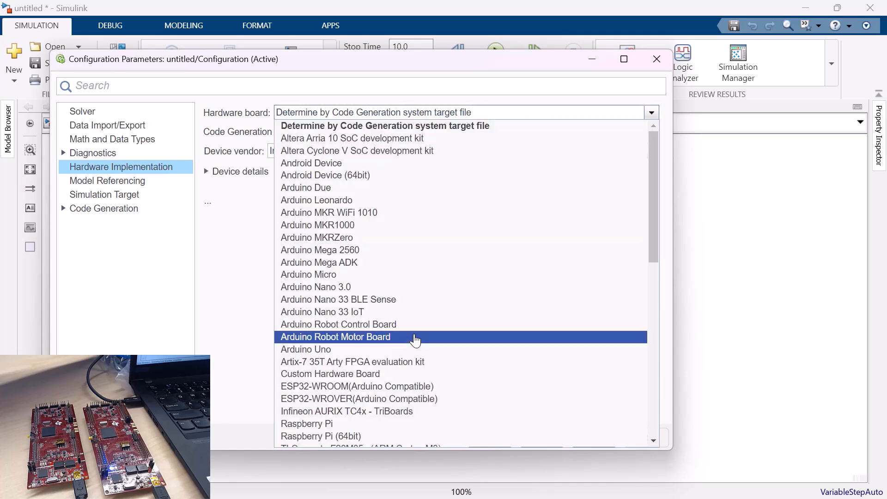
scroll("down", 3)
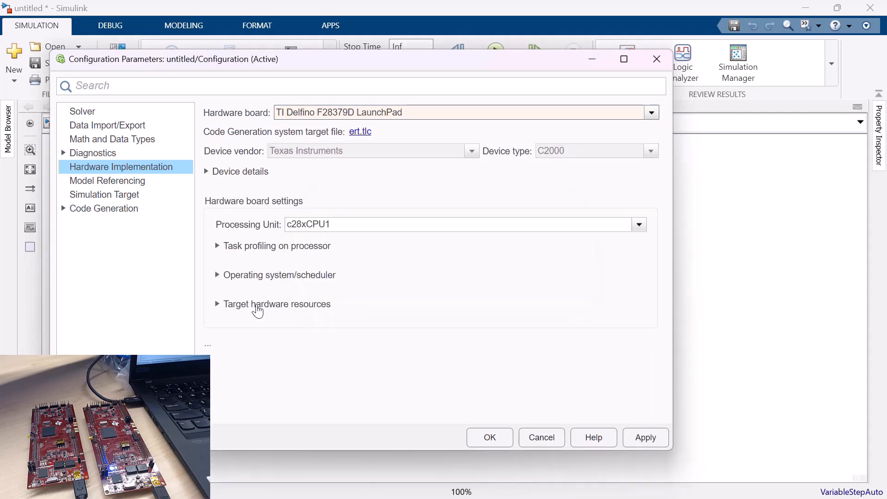
left_click(217, 304)
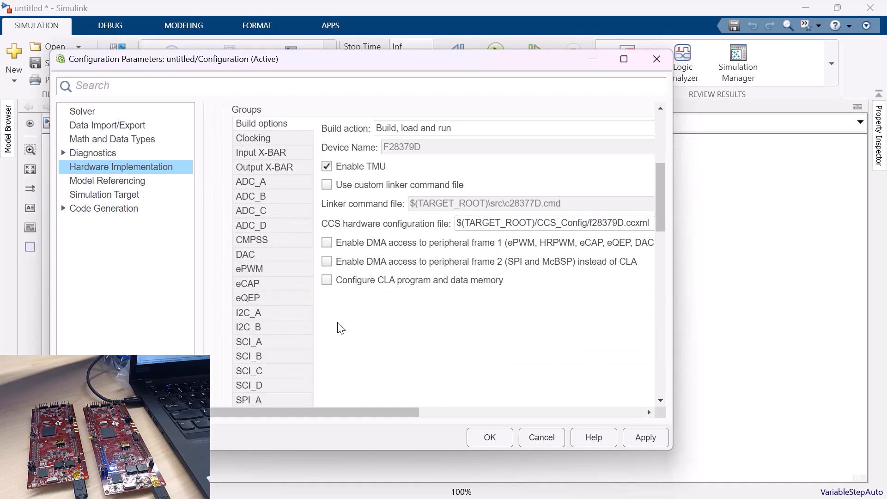
scroll("down", 3)
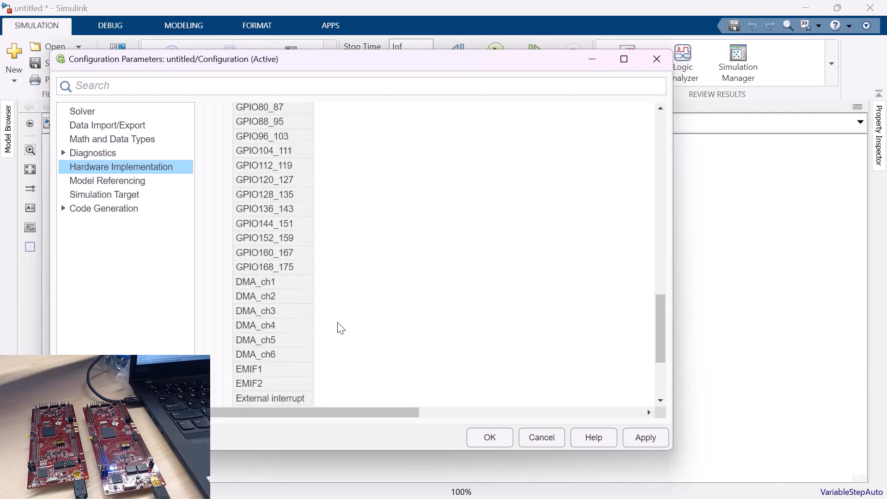
scroll("down", 3)
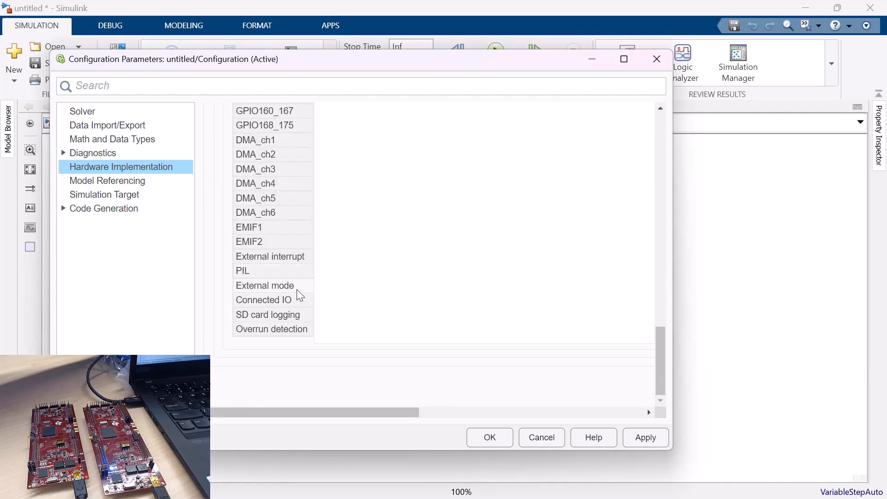
scroll("up", 3)
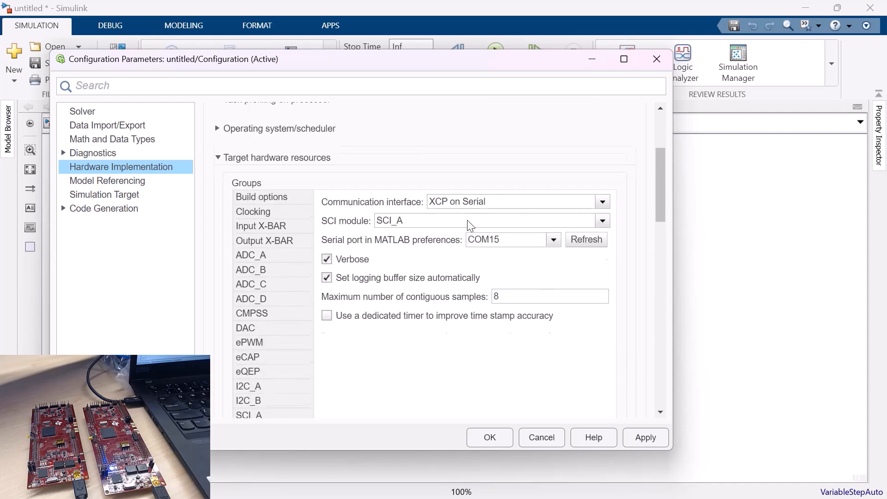
scroll("up", 3)
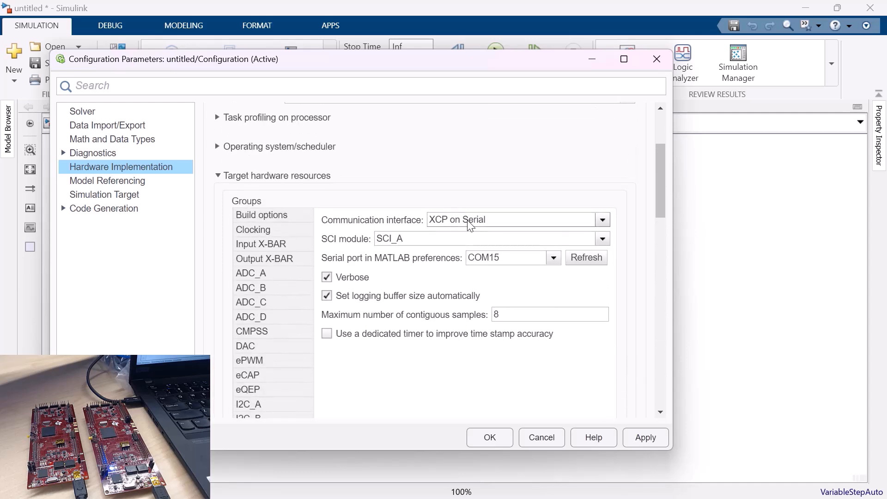
mouse_move(451, 282)
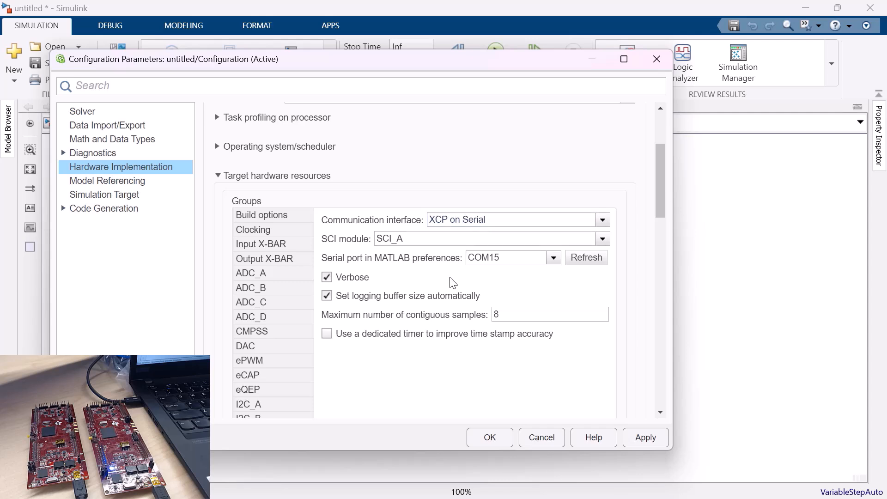
mouse_move(432, 461)
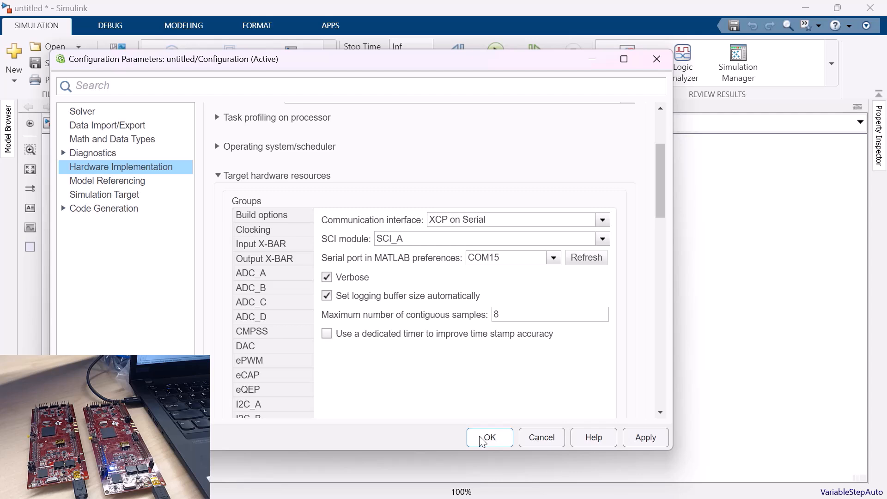
mouse_move(489, 293)
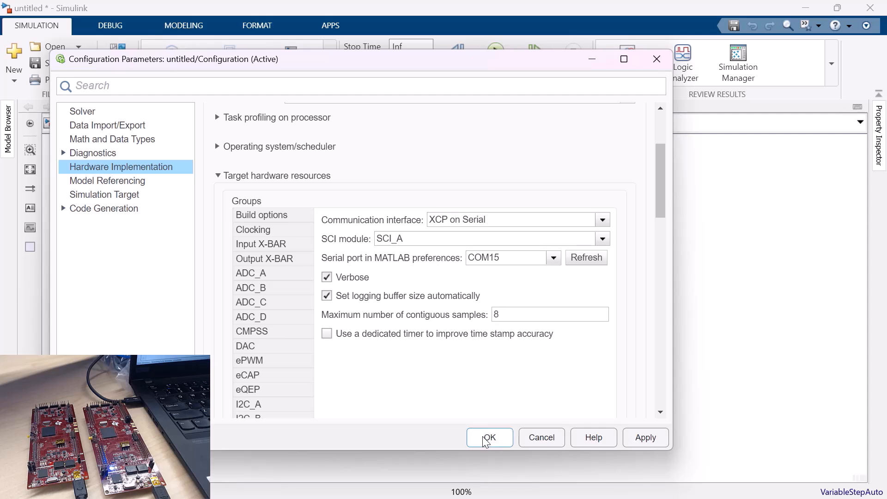
Step: Save the receive model as can_receive and start a Monitor & Tune run on the board
left_click(489, 437)
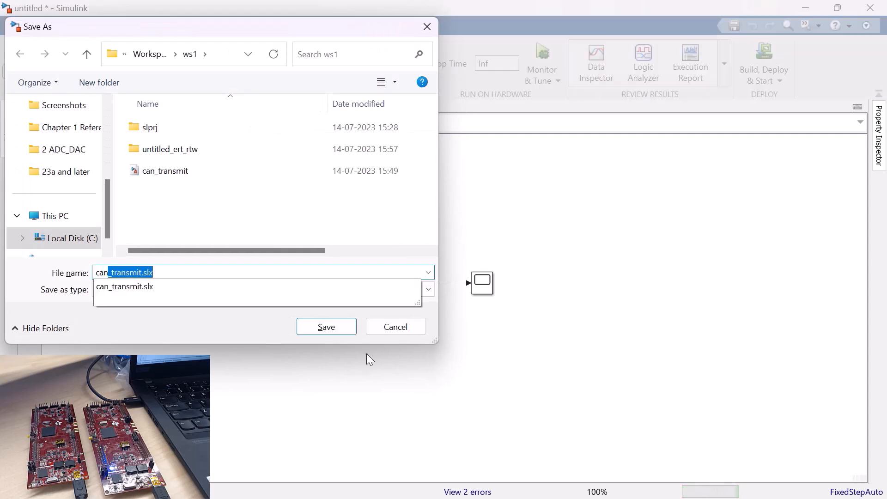
type("can_re")
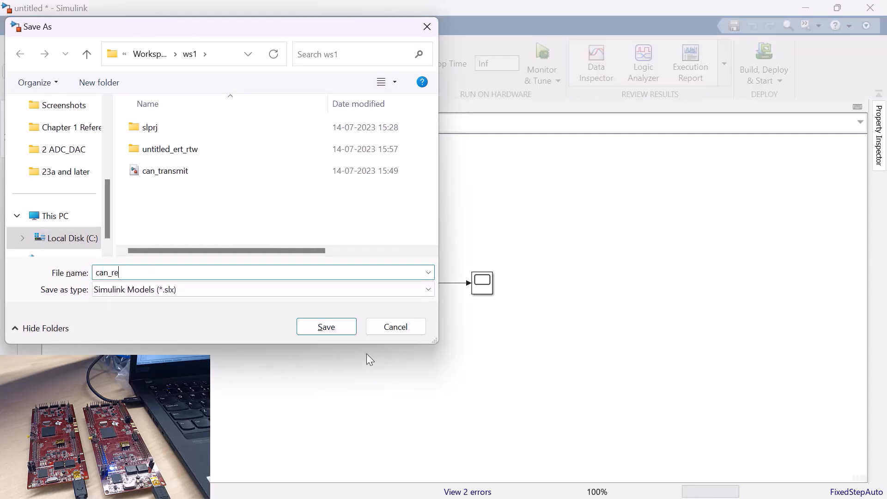
type("ceive")
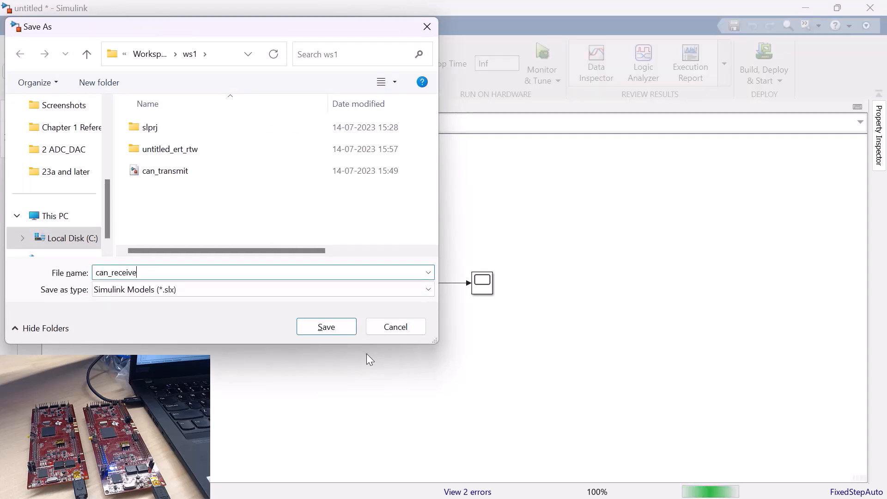
left_click(326, 327)
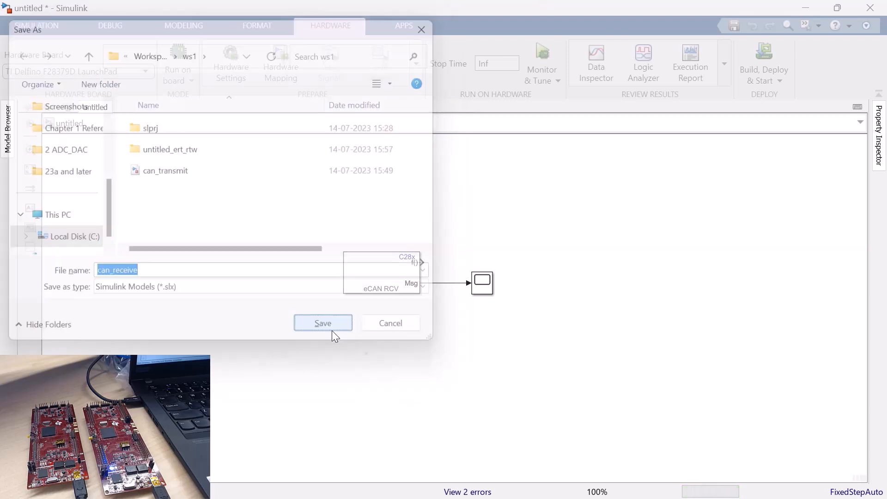
left_click(323, 323)
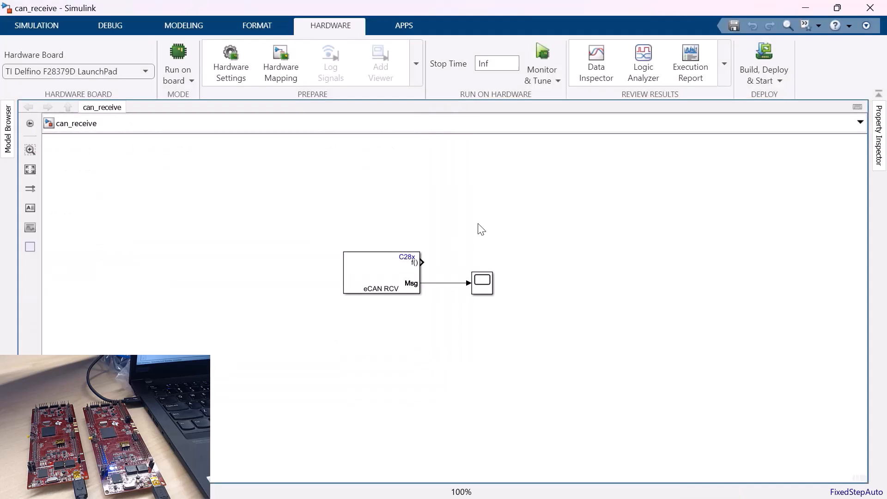
mouse_move(542, 62)
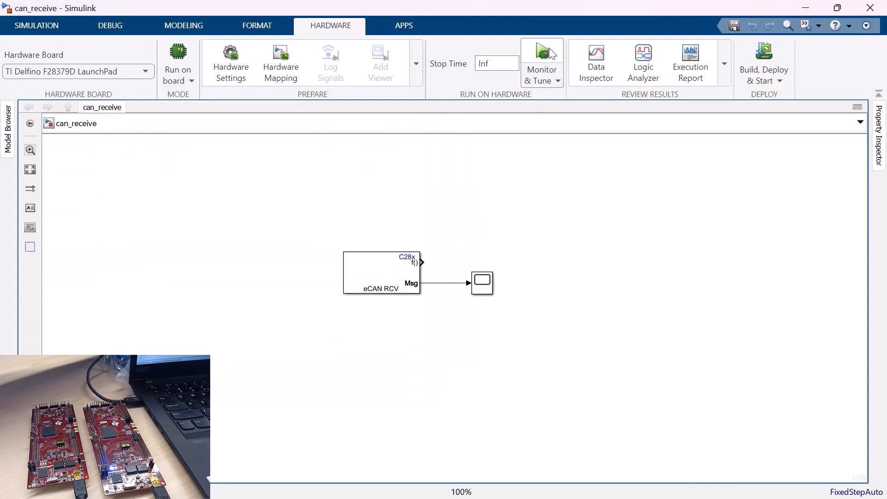
left_click(542, 57)
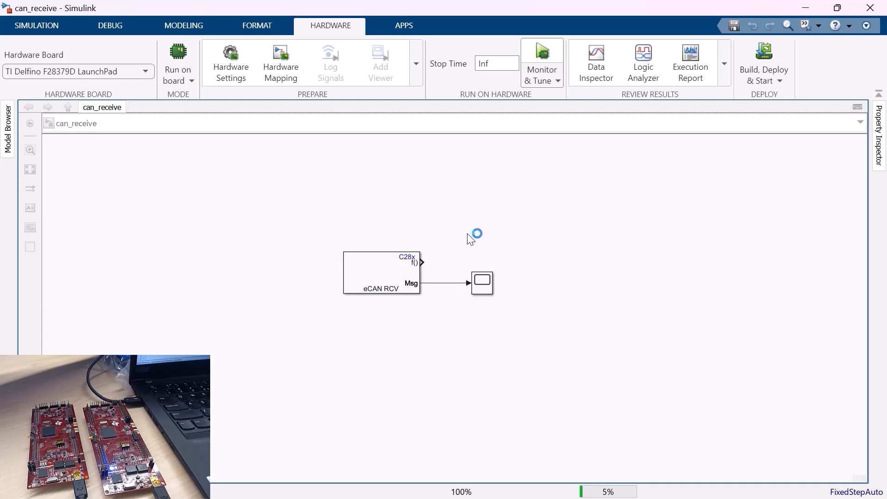